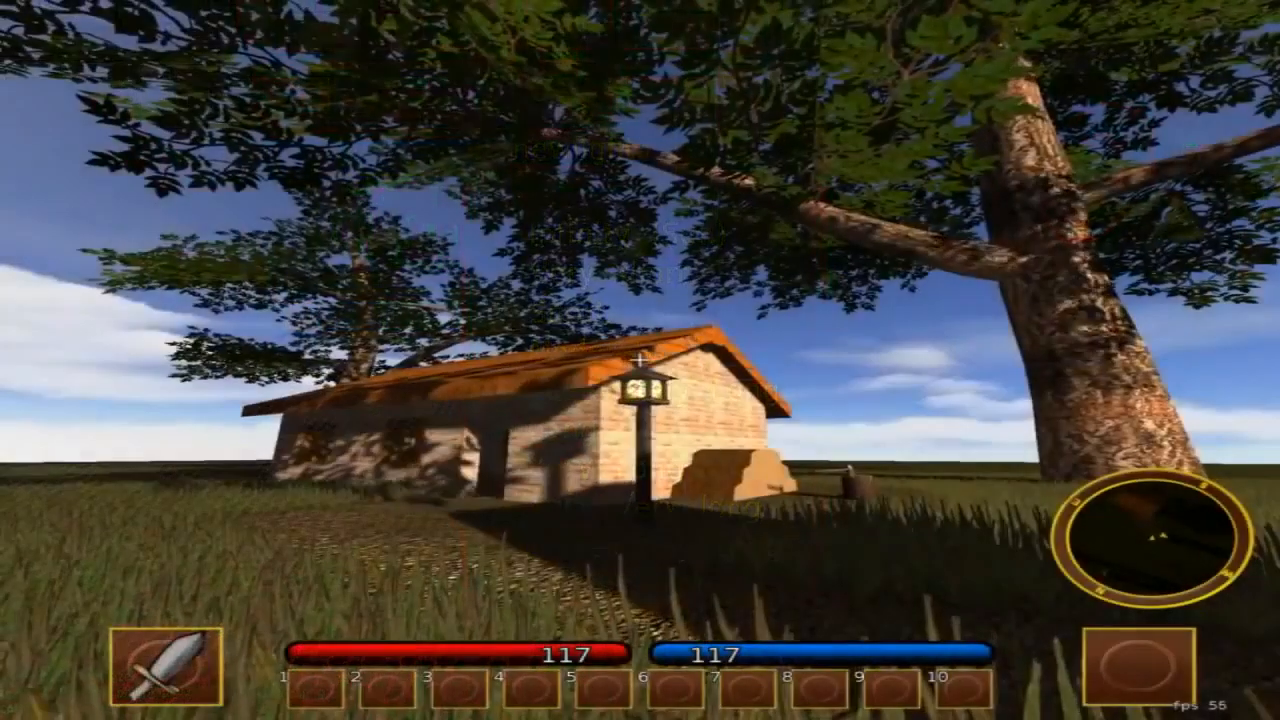
{"action": "mouse_move", "coordinate": [640, 360]}
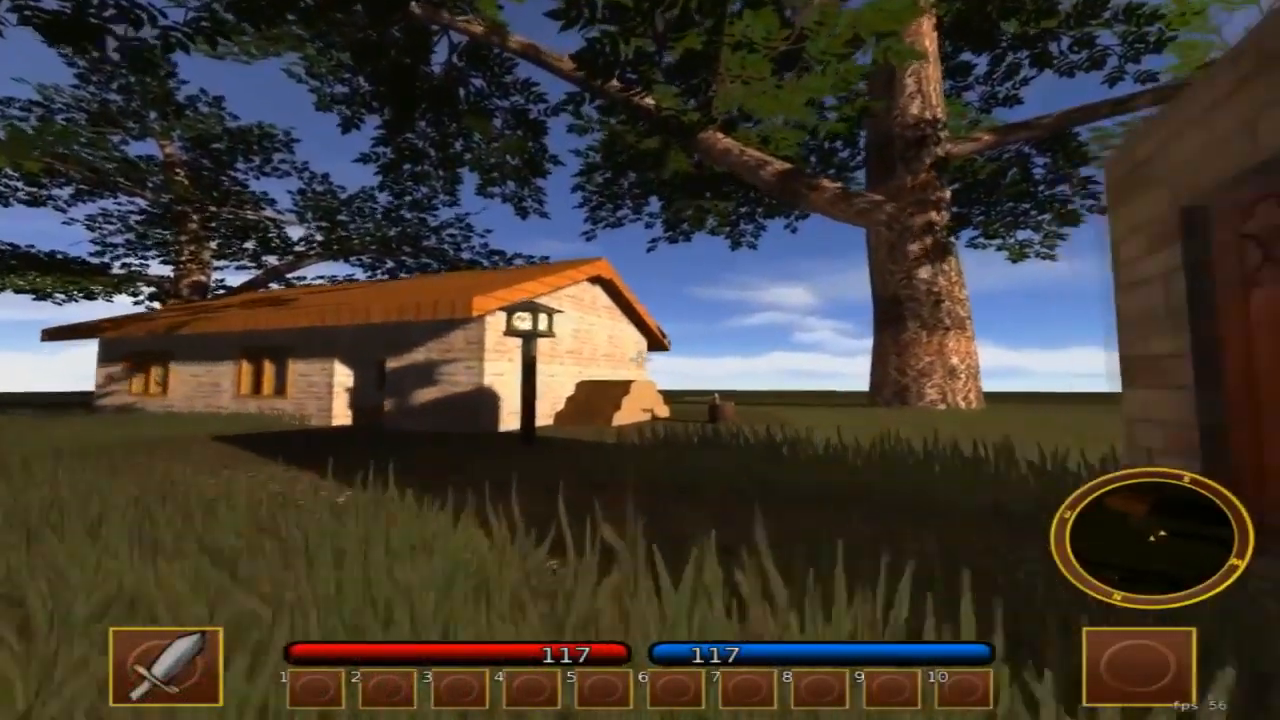
{"action": "mouse_move", "coordinate": [640, 360]}
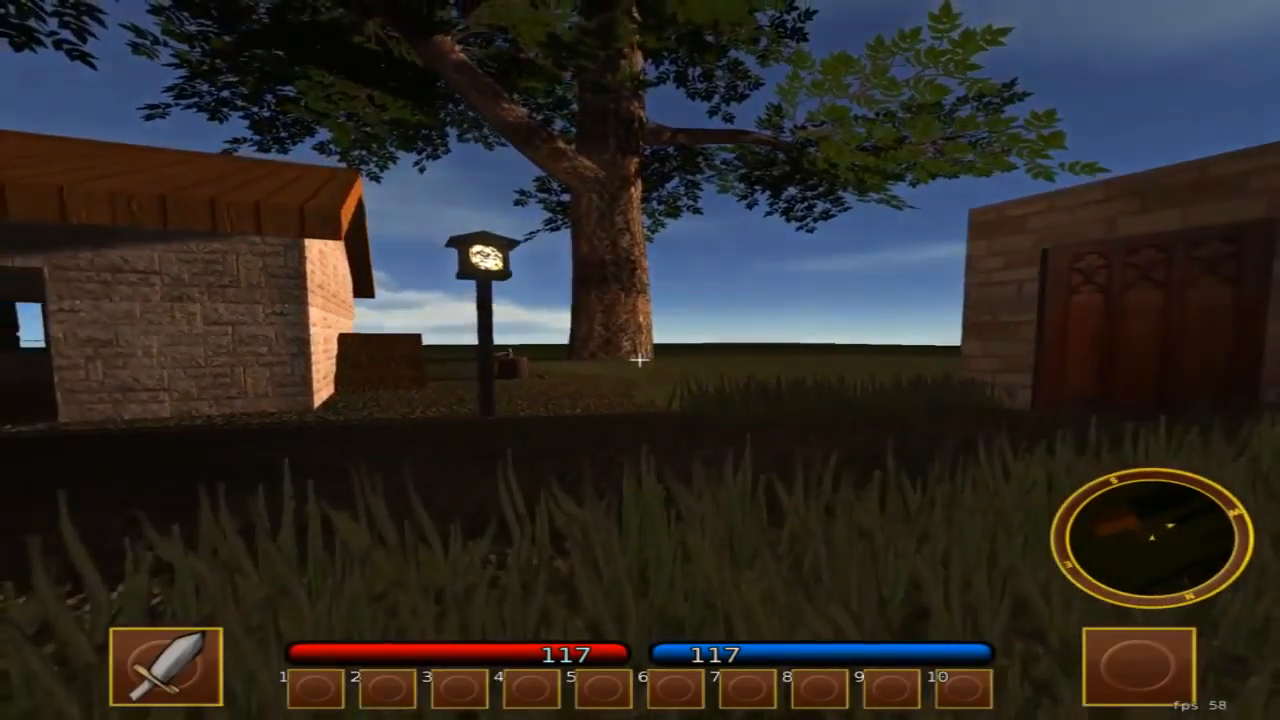
{"action": "mouse_move", "coordinate": [640, 360]}
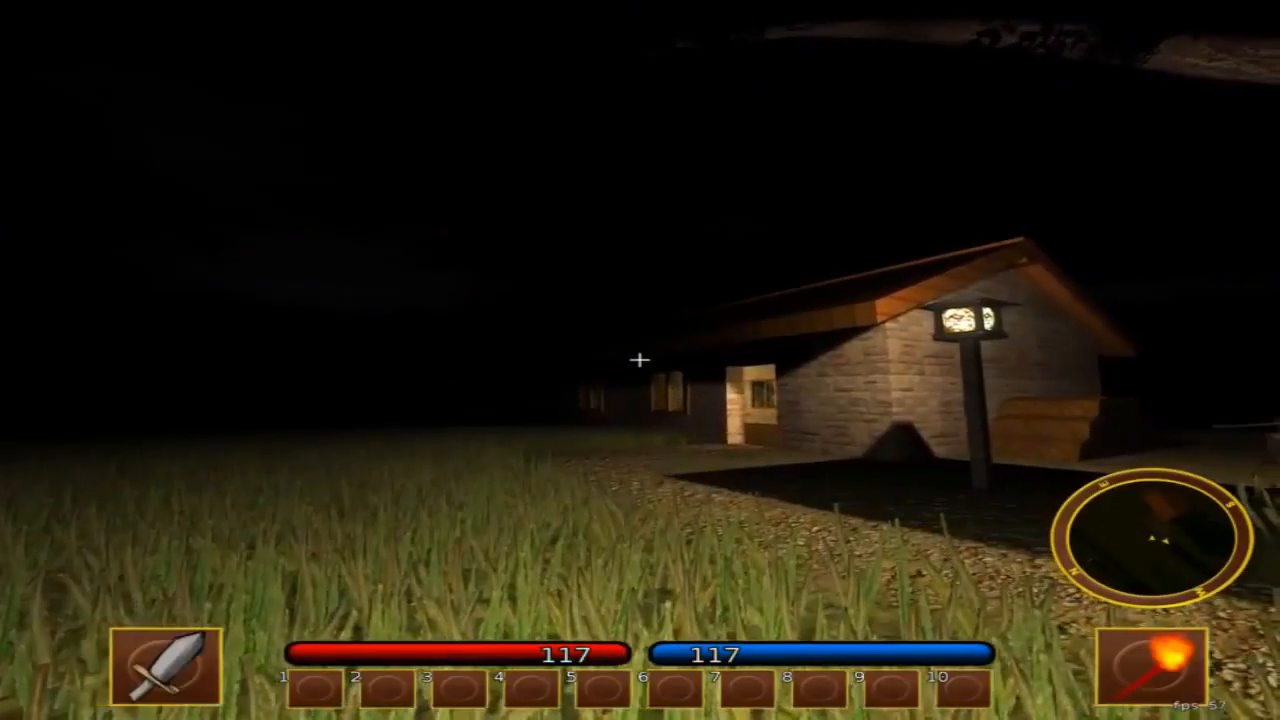
{"action": "mouse_move", "coordinate": [640, 360]}
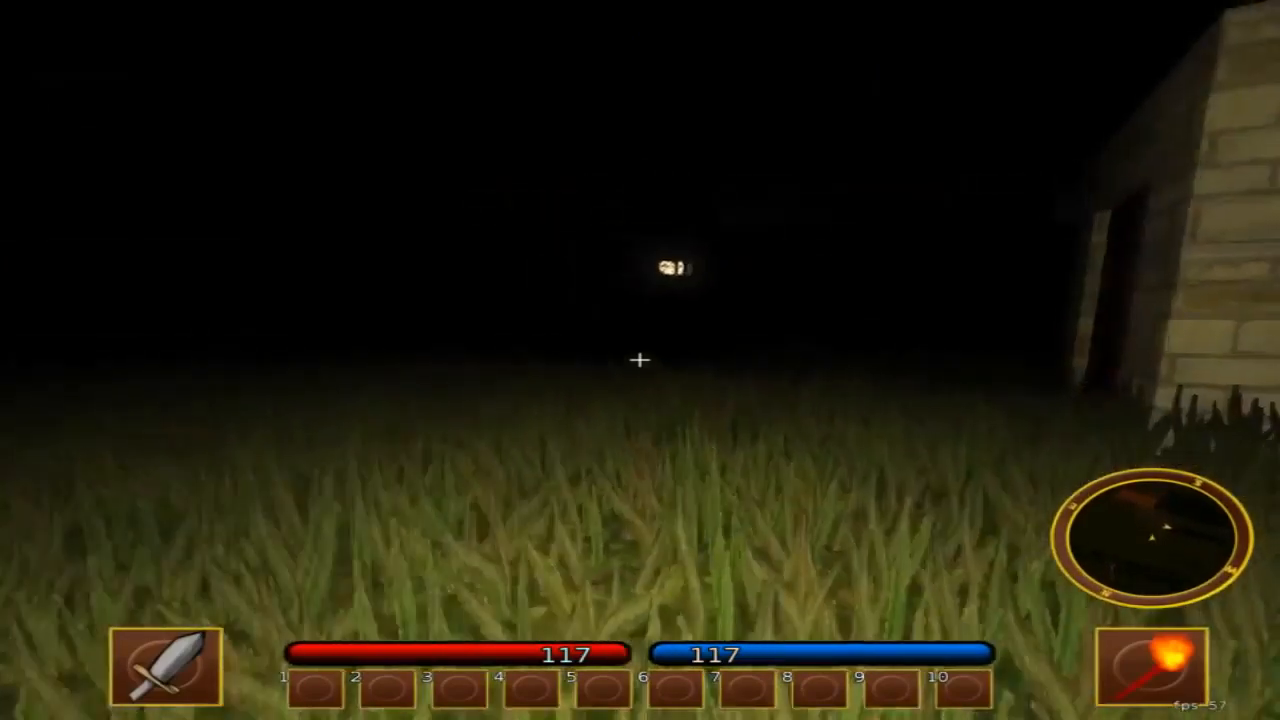
{"action": "mouse_move", "coordinate": [640, 360]}
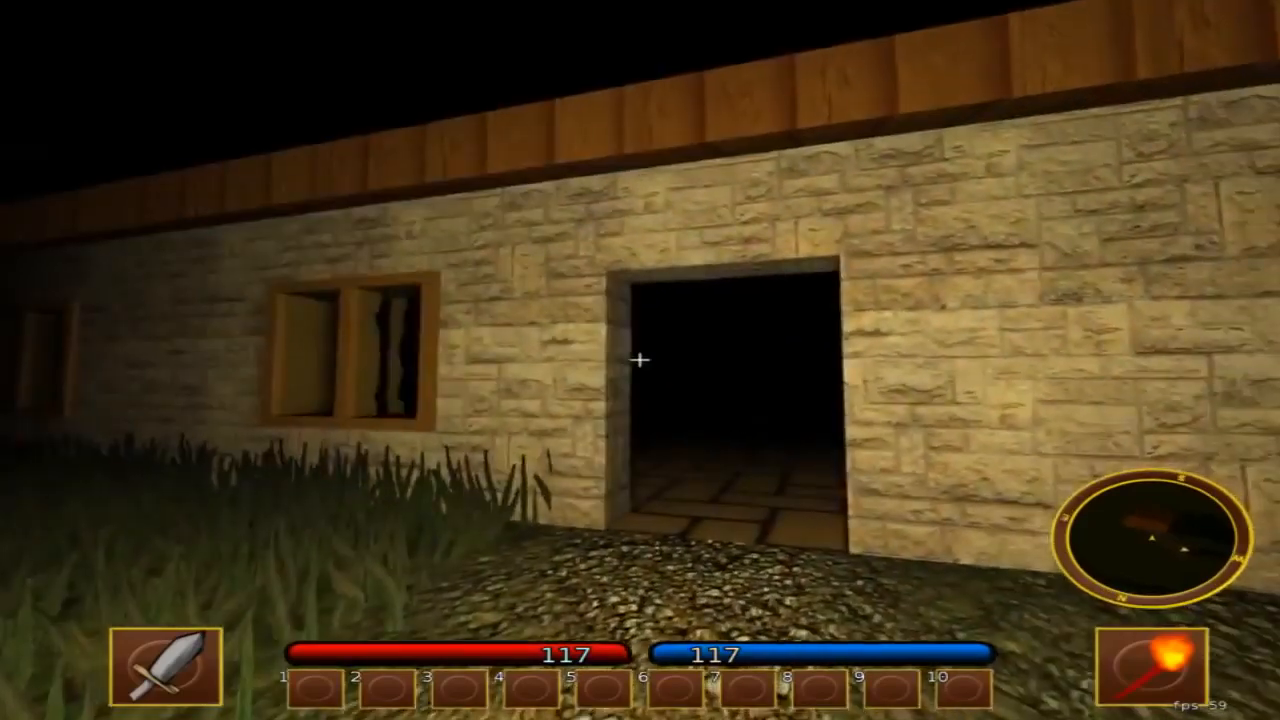
Step: Walk forward through the village and equip the torch to light the houses at night
{"action": "key", "text": "w"}
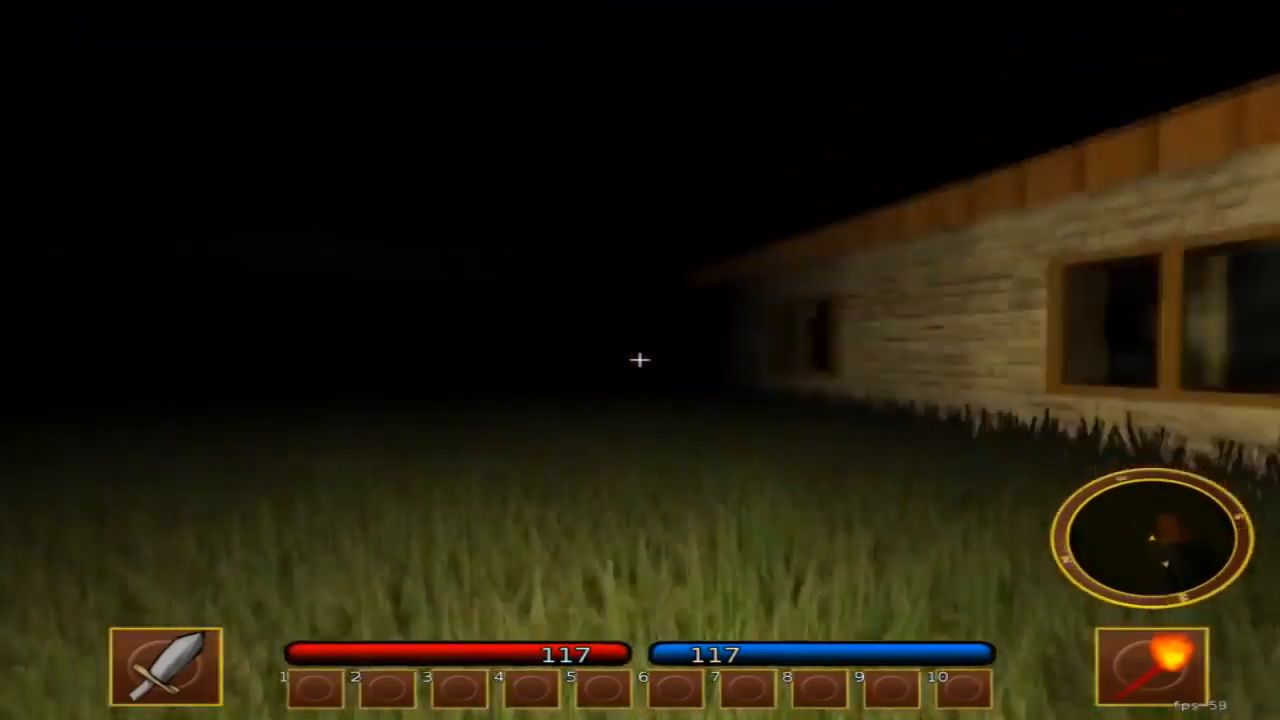
{"action": "key", "text": "i"}
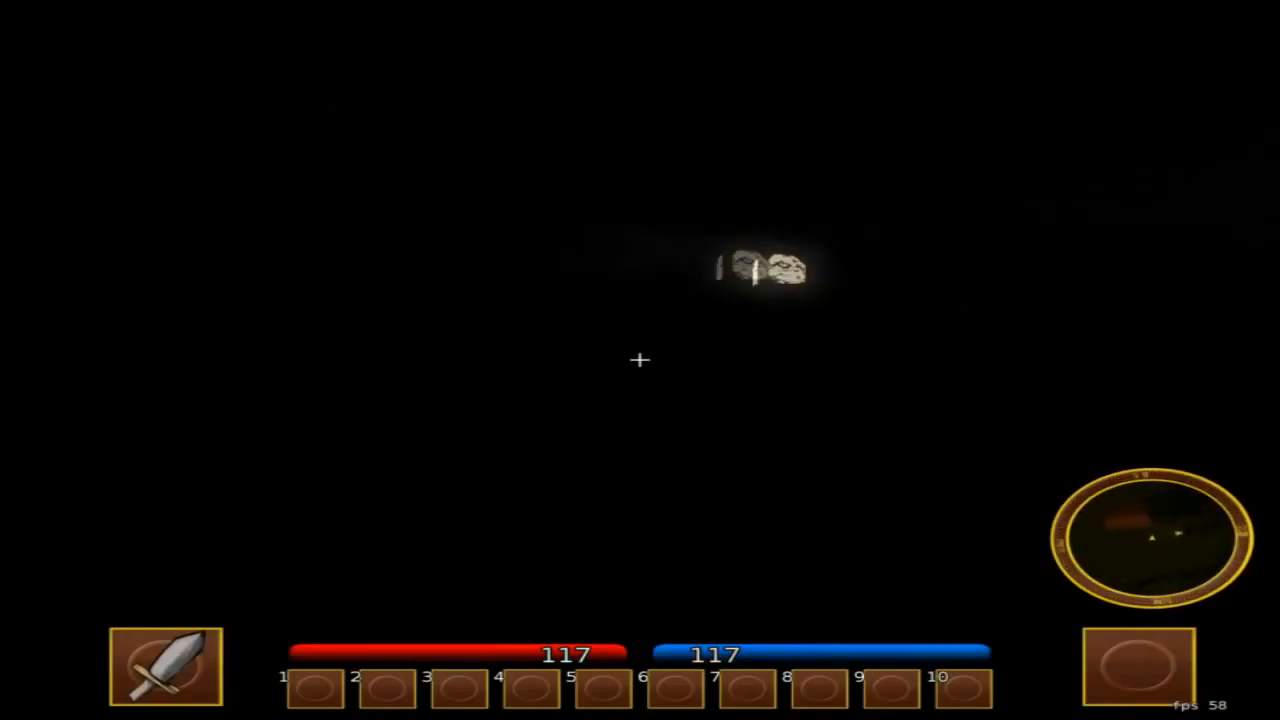
{"action": "mouse_move", "coordinate": [640, 360]}
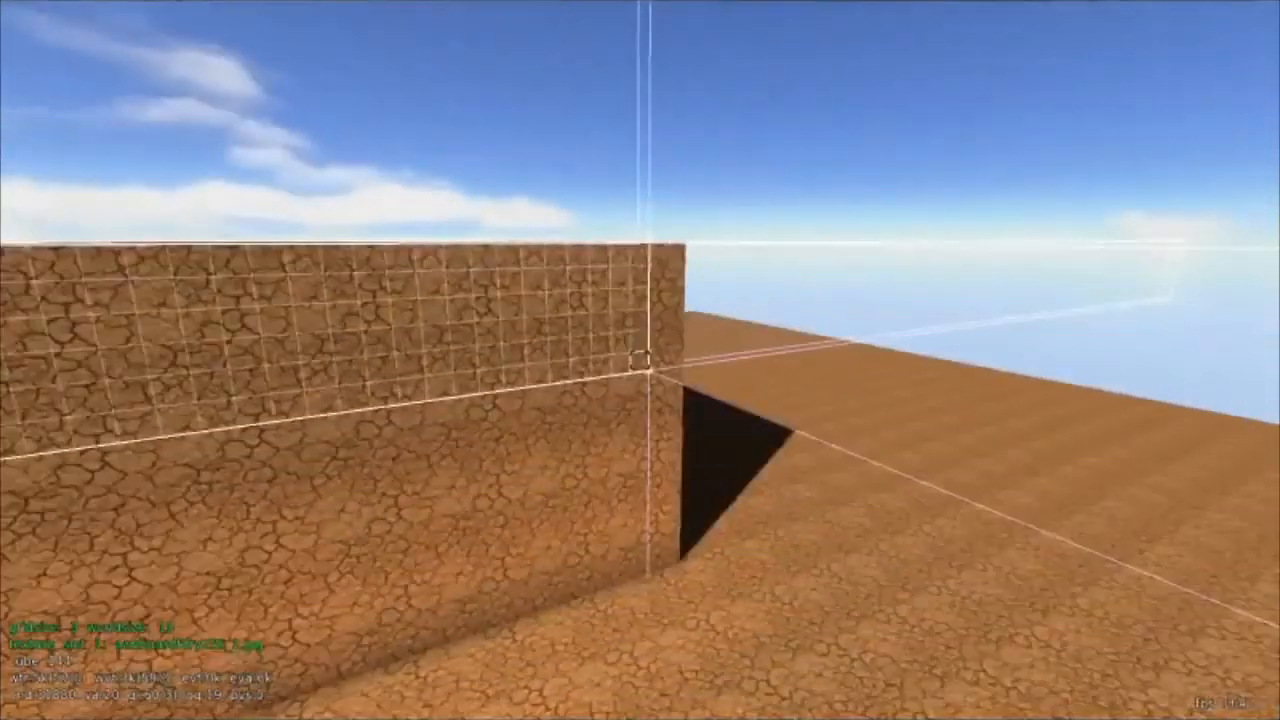
{"action": "mouse_move", "coordinate": [640, 360]}
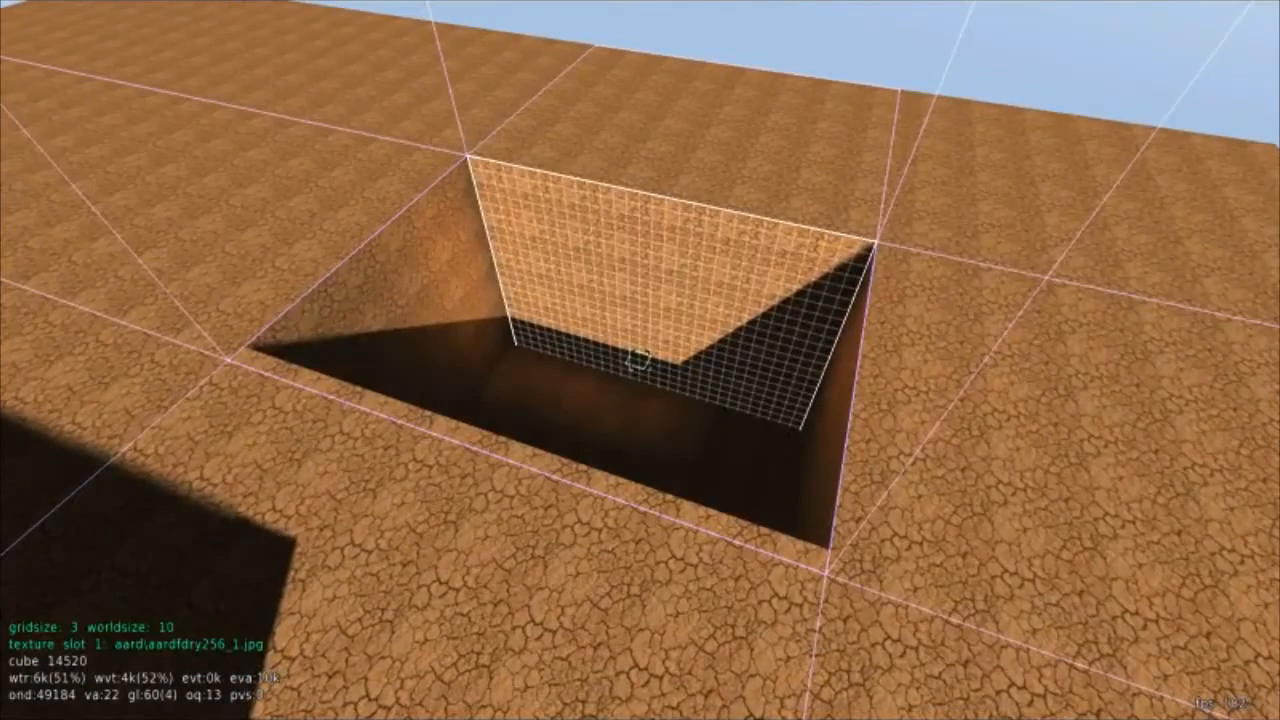
Step: Apply the water material from Editing > Materials to the selected square pit
{"action": "key", "text": "escape"}
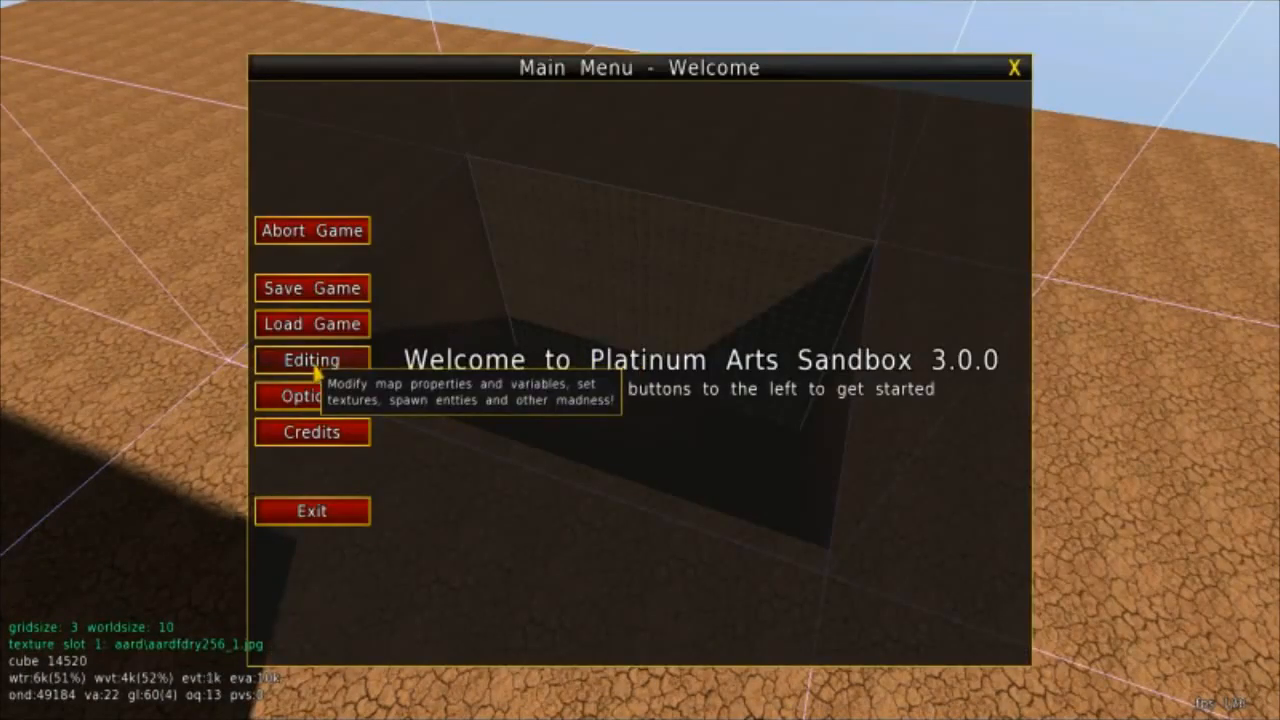
{"action": "left_click", "coordinate": [312, 360]}
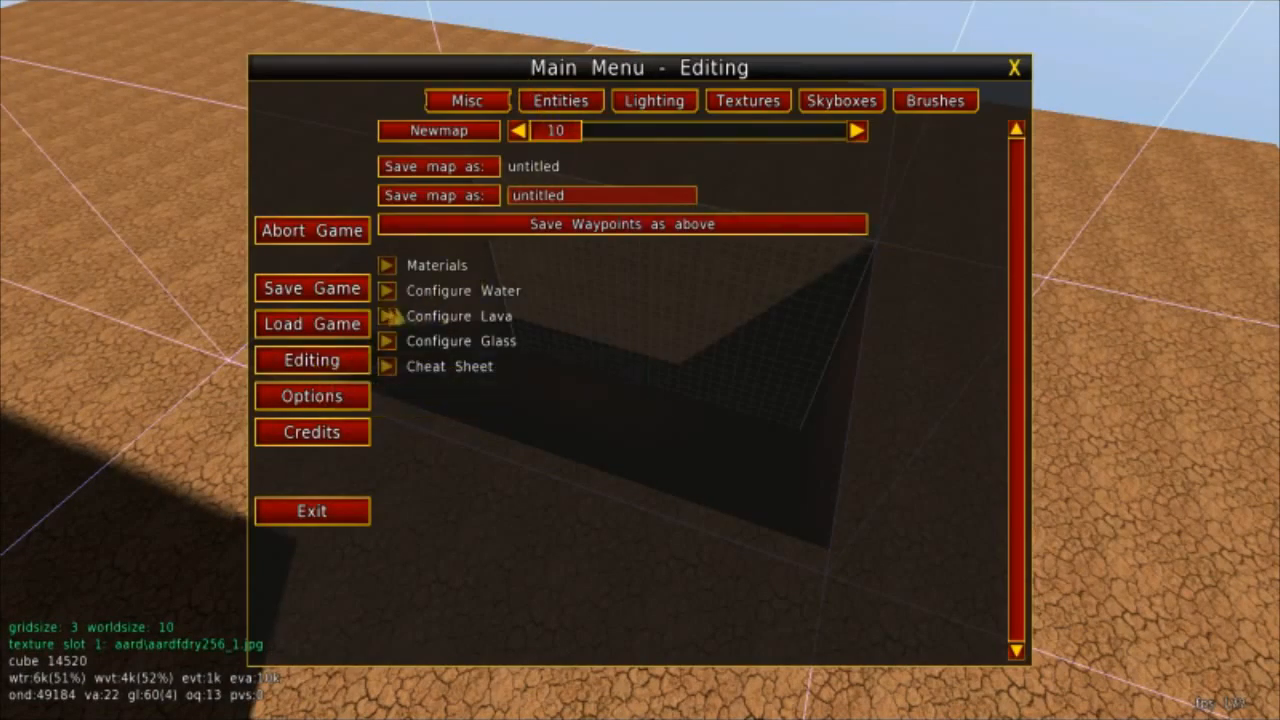
{"action": "left_click", "coordinate": [434, 264]}
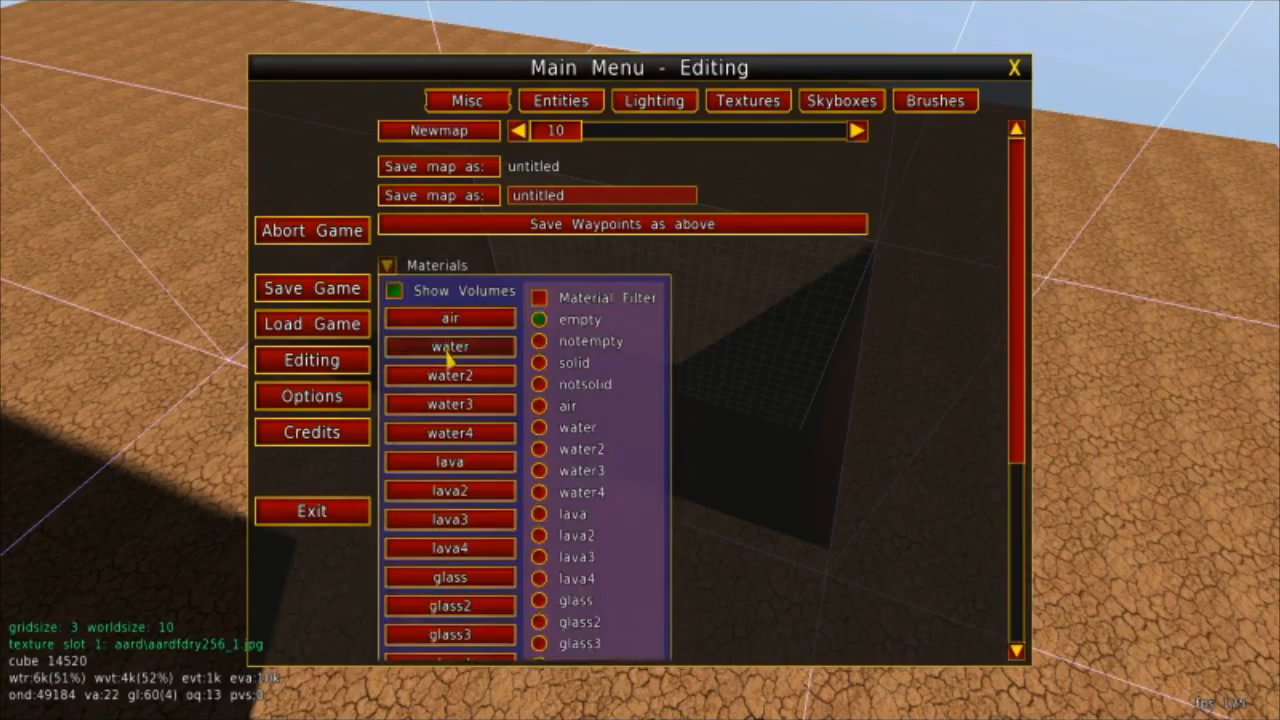
{"action": "left_click", "coordinate": [448, 346]}
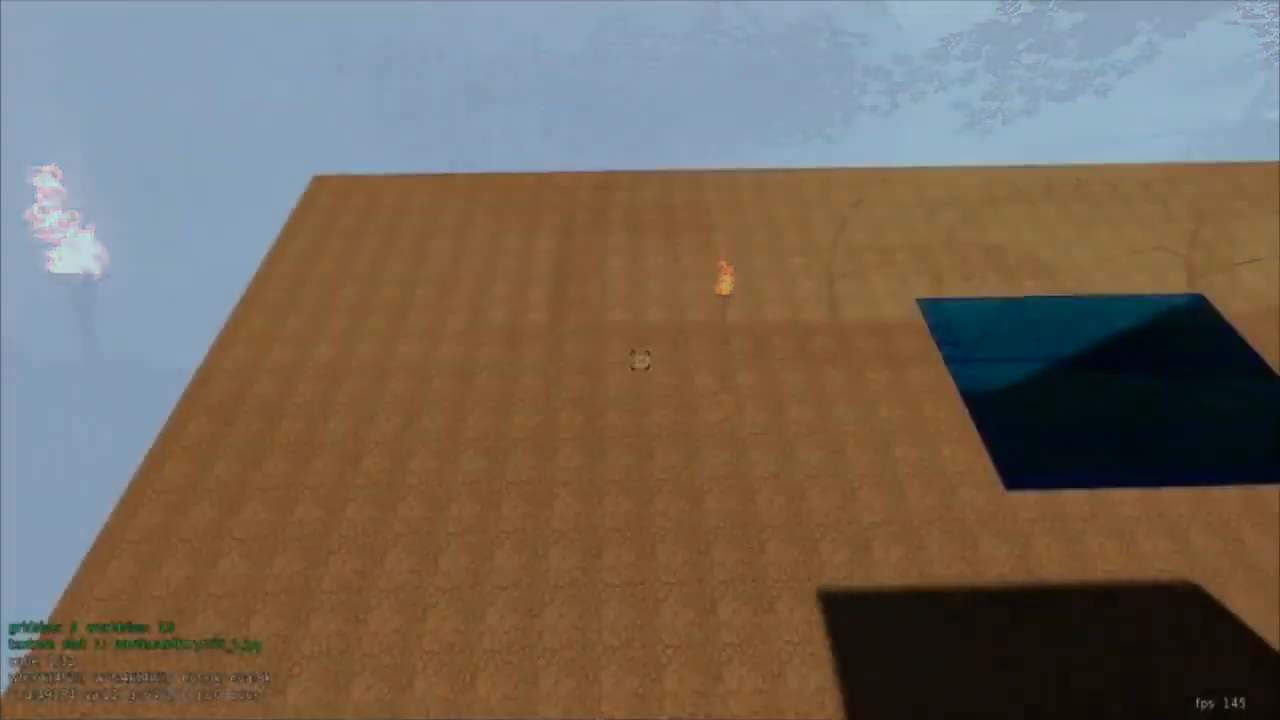
{"action": "mouse_move", "coordinate": [640, 360]}
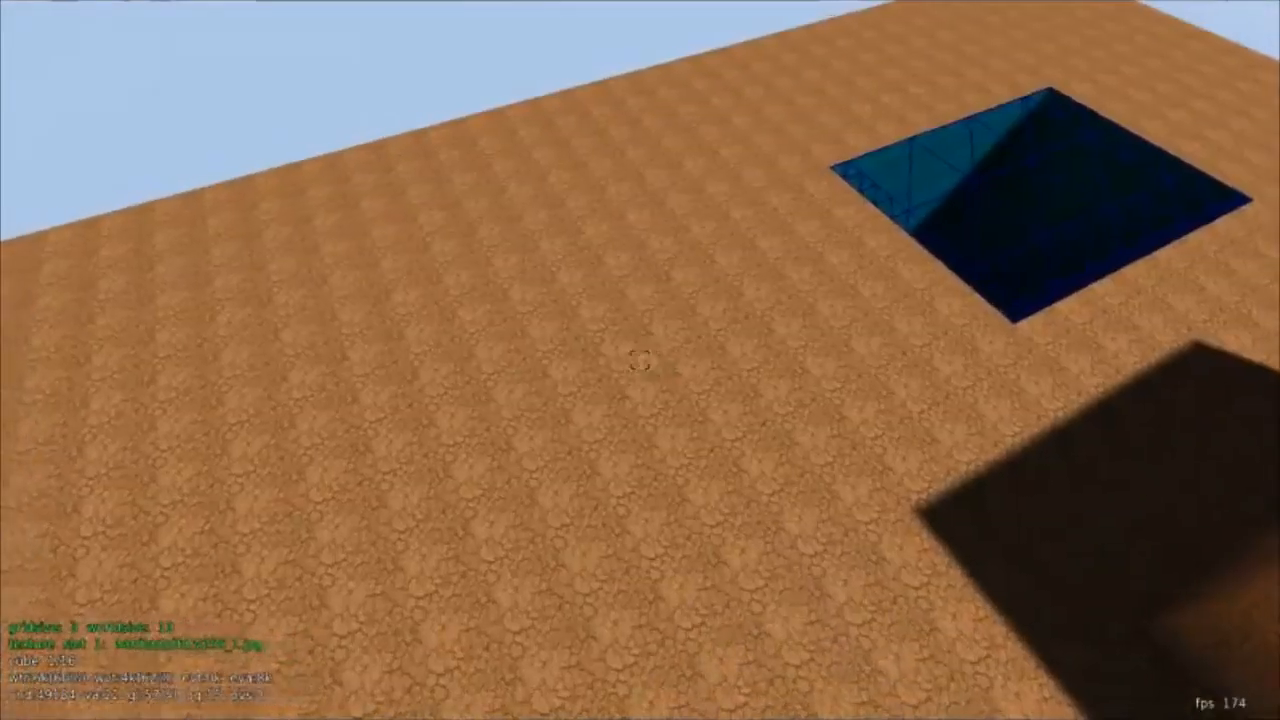
{"action": "mouse_move", "coordinate": [640, 360]}
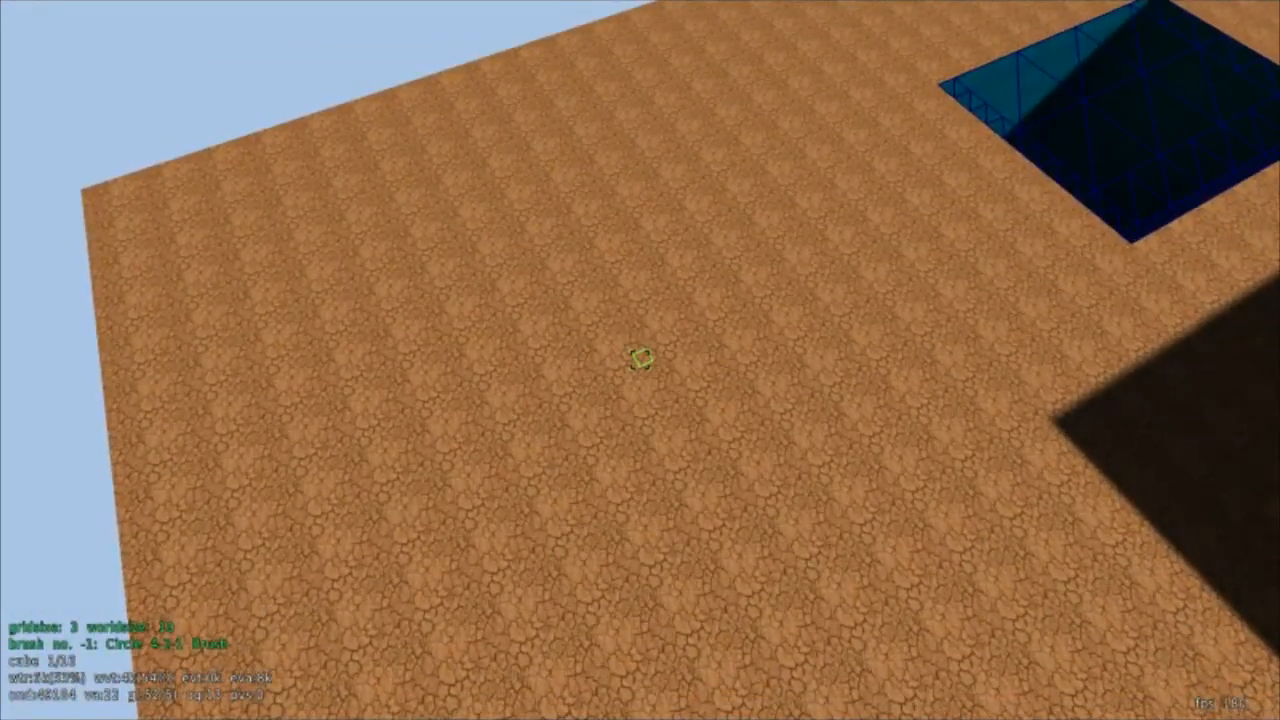
{"action": "mouse_move", "coordinate": [640, 360]}
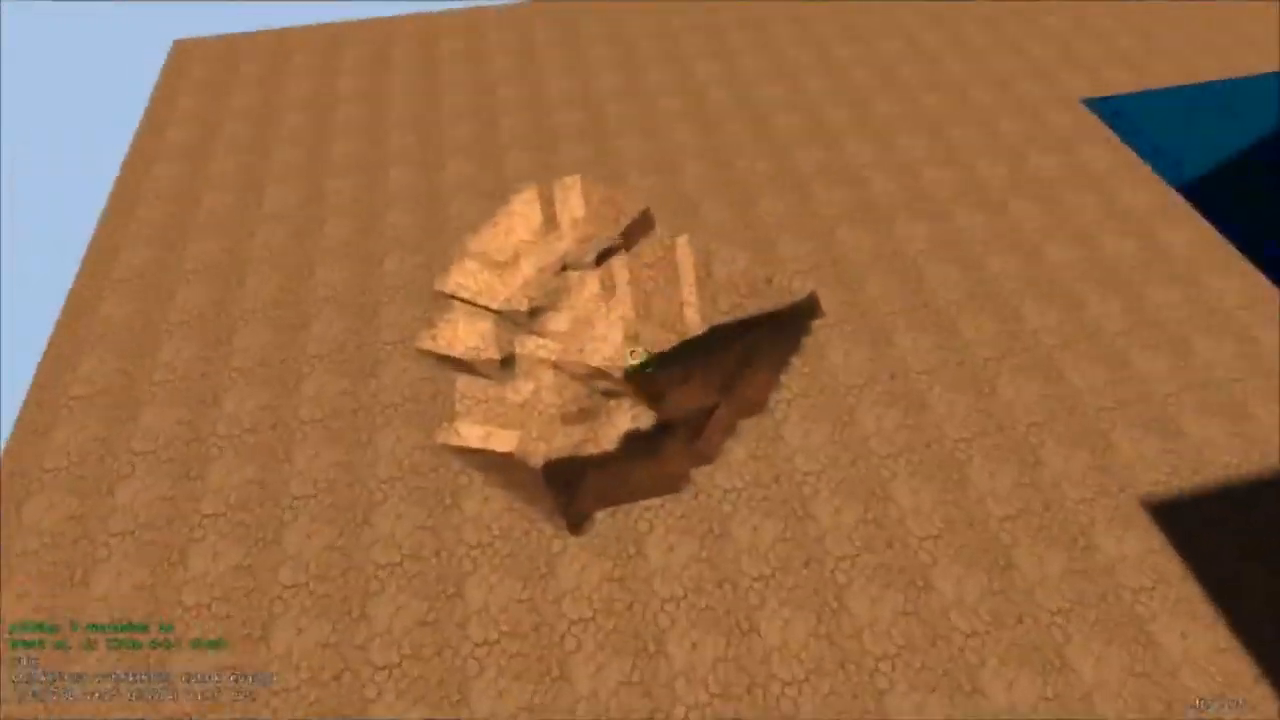
{"action": "mouse_move", "coordinate": [640, 360]}
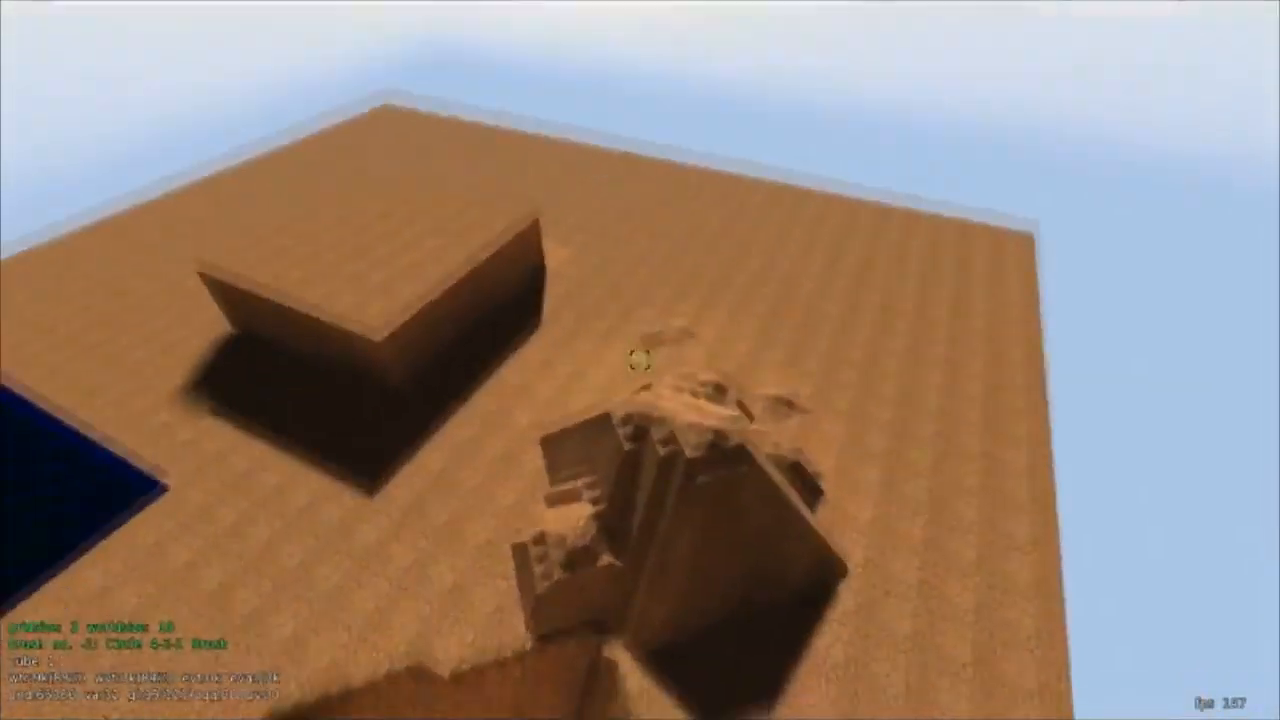
{"action": "mouse_move", "coordinate": [640, 360]}
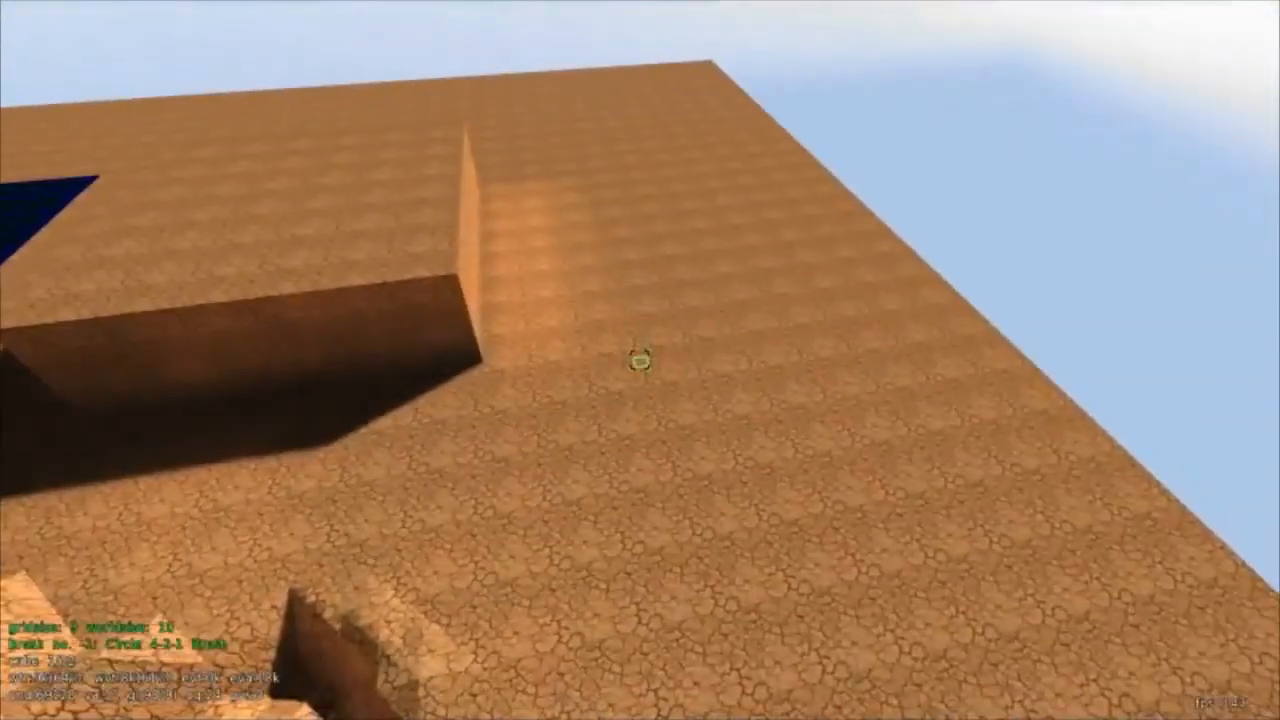
{"action": "mouse_move", "coordinate": [640, 360]}
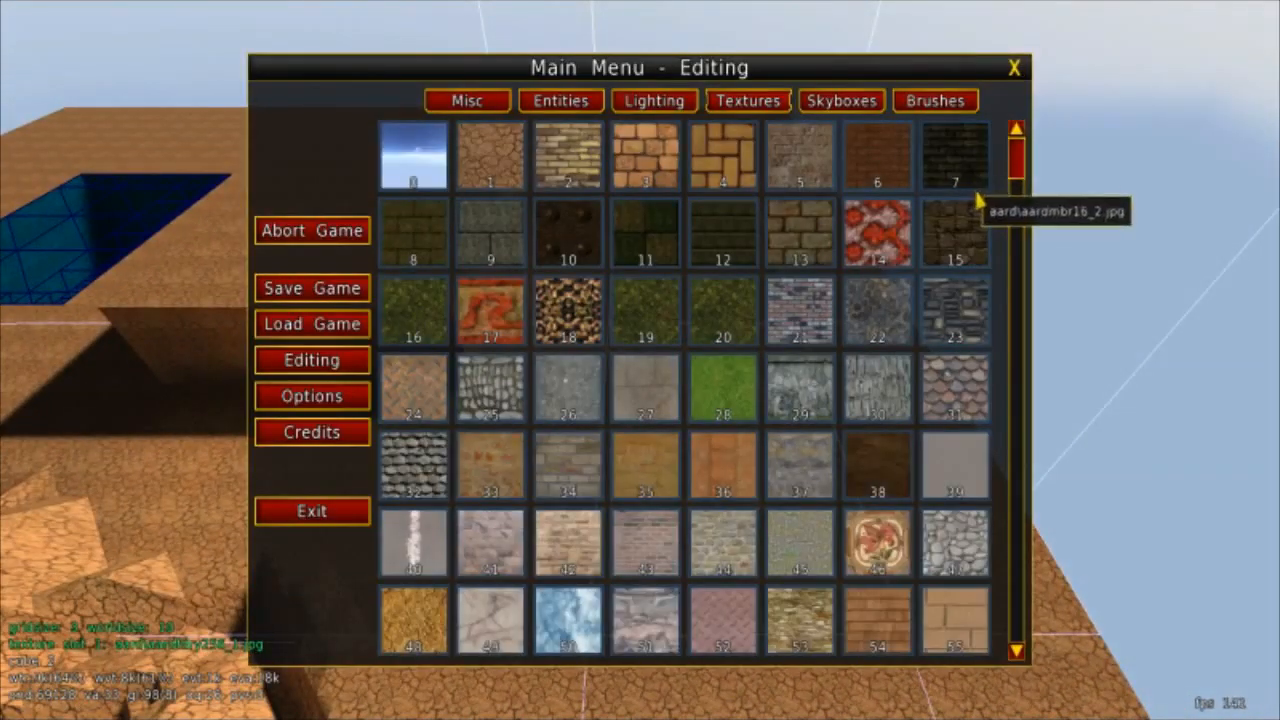
Step: Scroll through the texture list to reach the stone paving texture for the ground patch
{"action": "scroll", "scroll_direction": "down", "scroll_amount": 3}
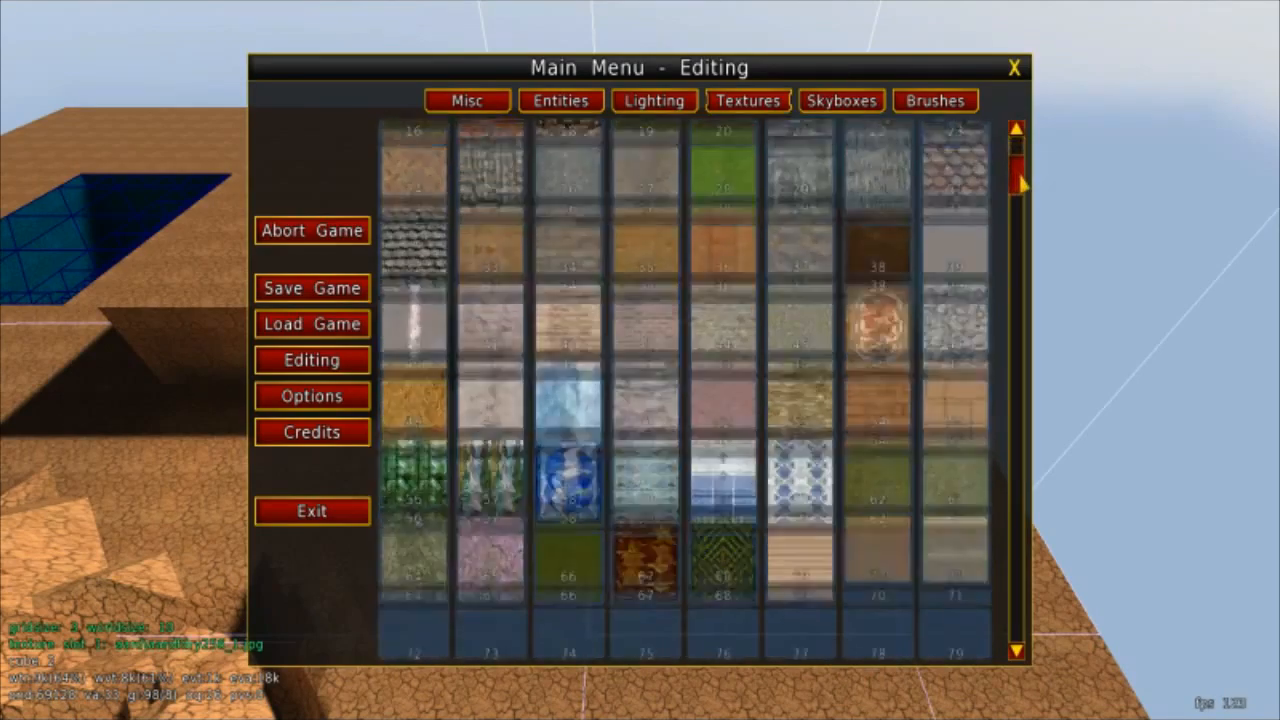
{"action": "scroll", "scroll_direction": "down", "scroll_amount": 3}
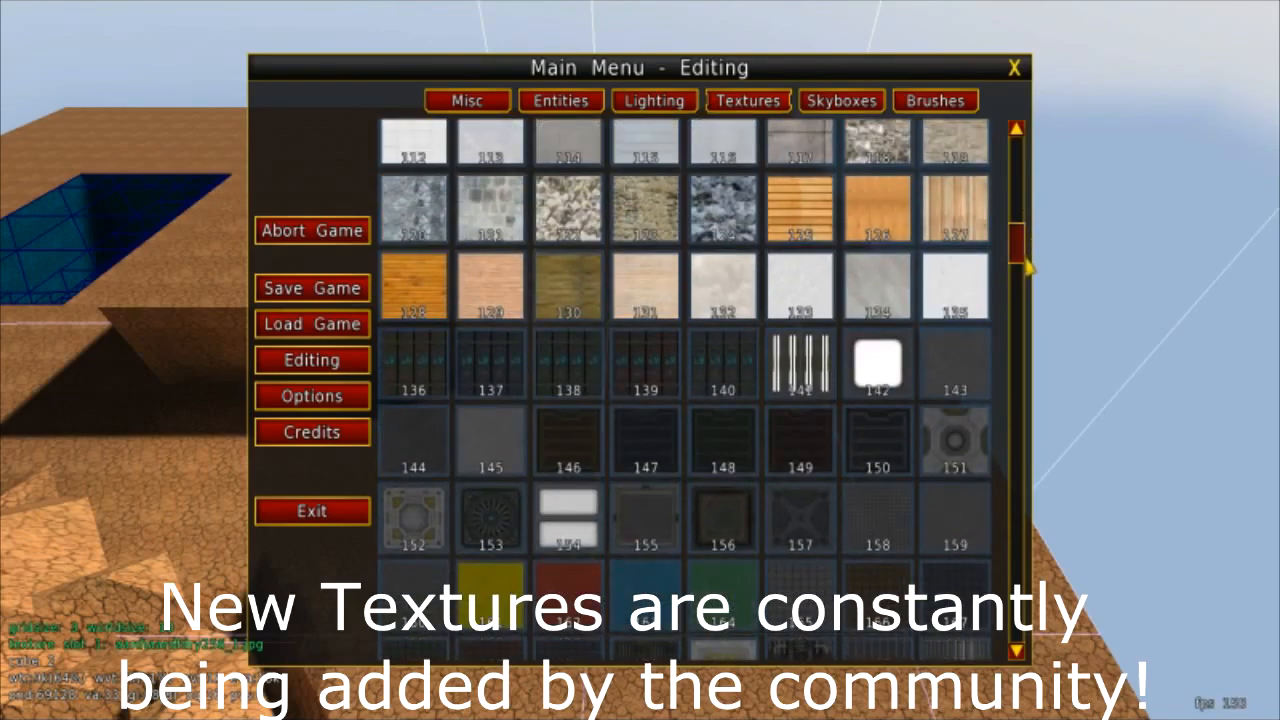
{"action": "scroll", "scroll_direction": "down", "scroll_amount": 3}
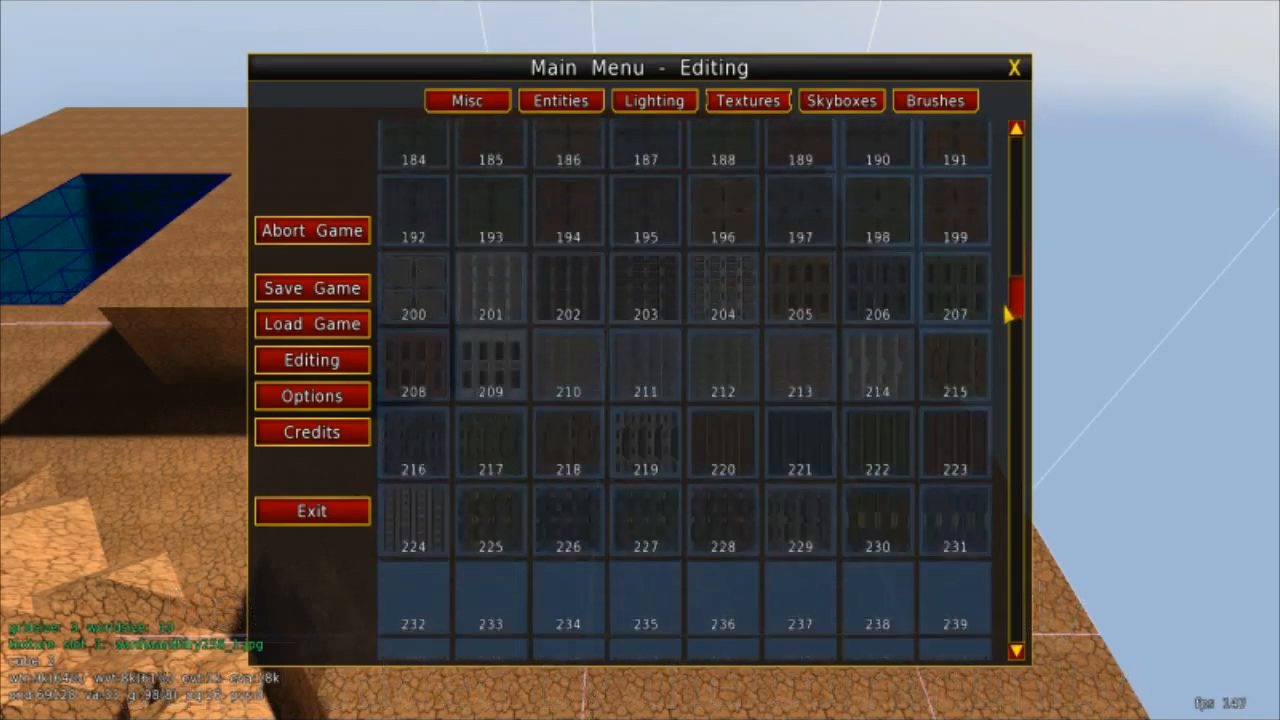
{"action": "scroll", "scroll_direction": "up", "scroll_amount": 3}
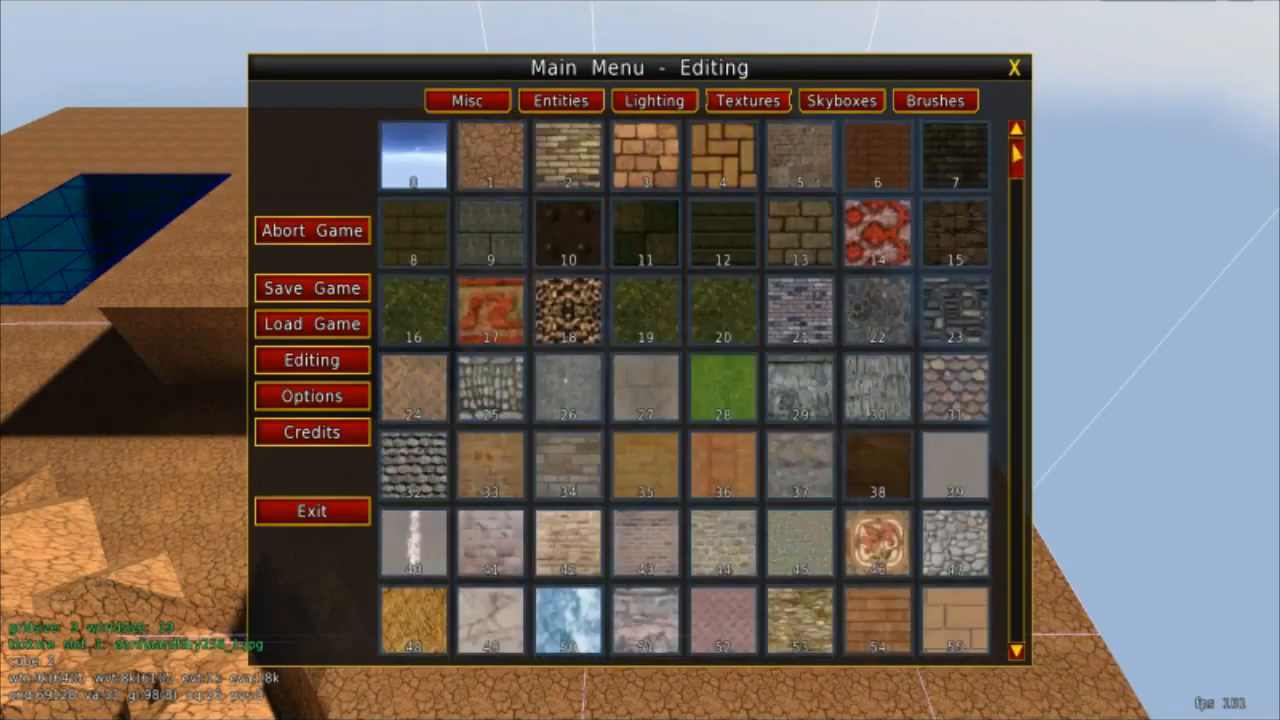
{"action": "scroll", "scroll_direction": "down", "scroll_amount": 3}
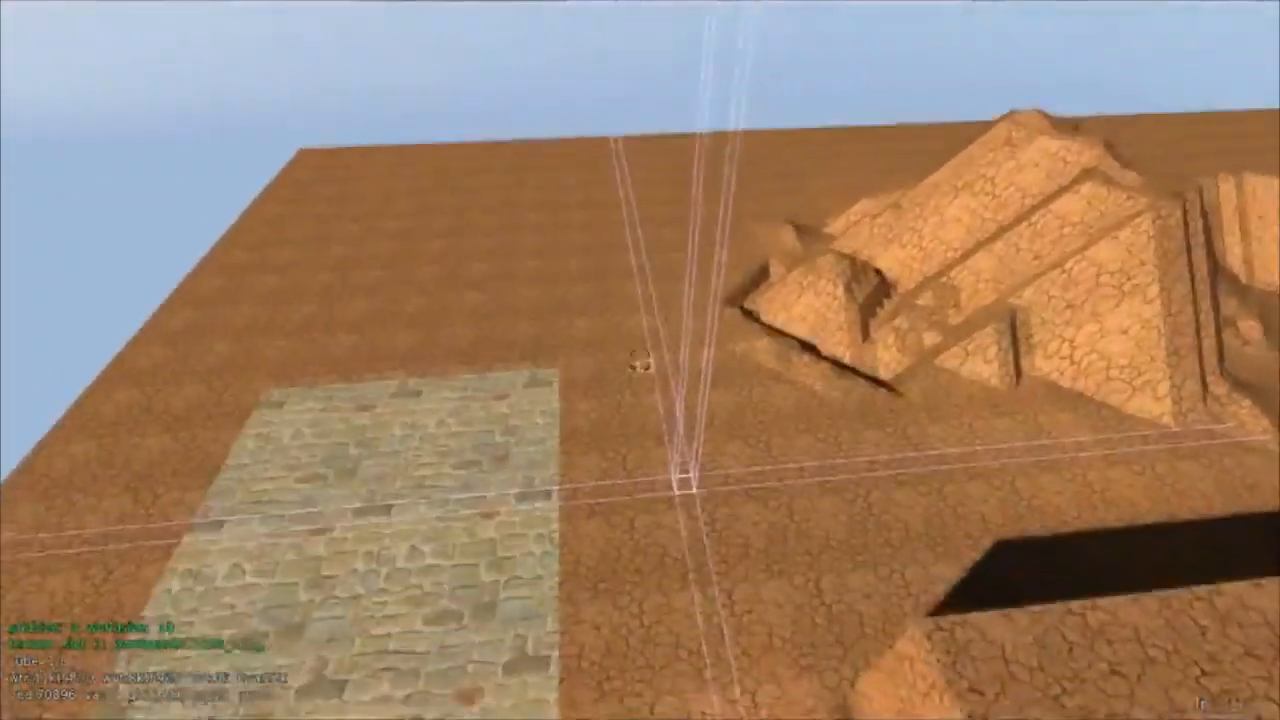
Step: Place the dcp/chest wooden chest model from Editing > Entities > Mapmodels onto the desert ground
{"action": "key", "text": "escape"}
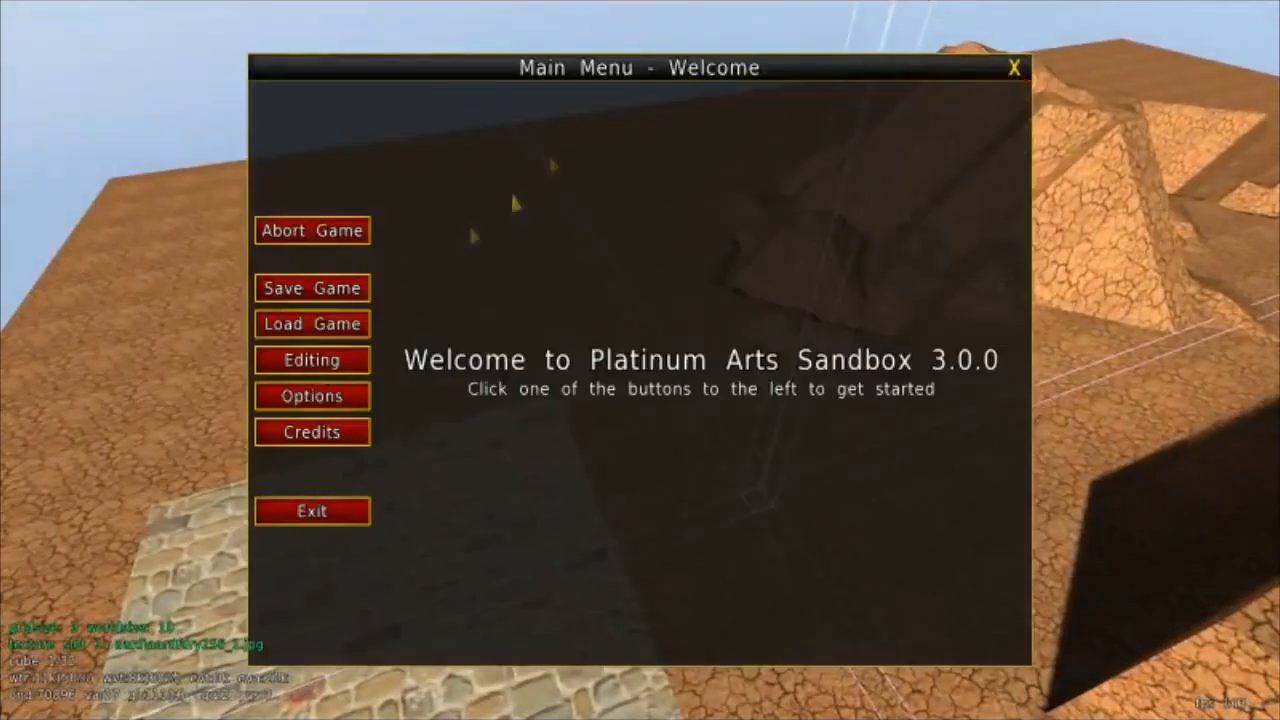
{"action": "left_click", "coordinate": [312, 360]}
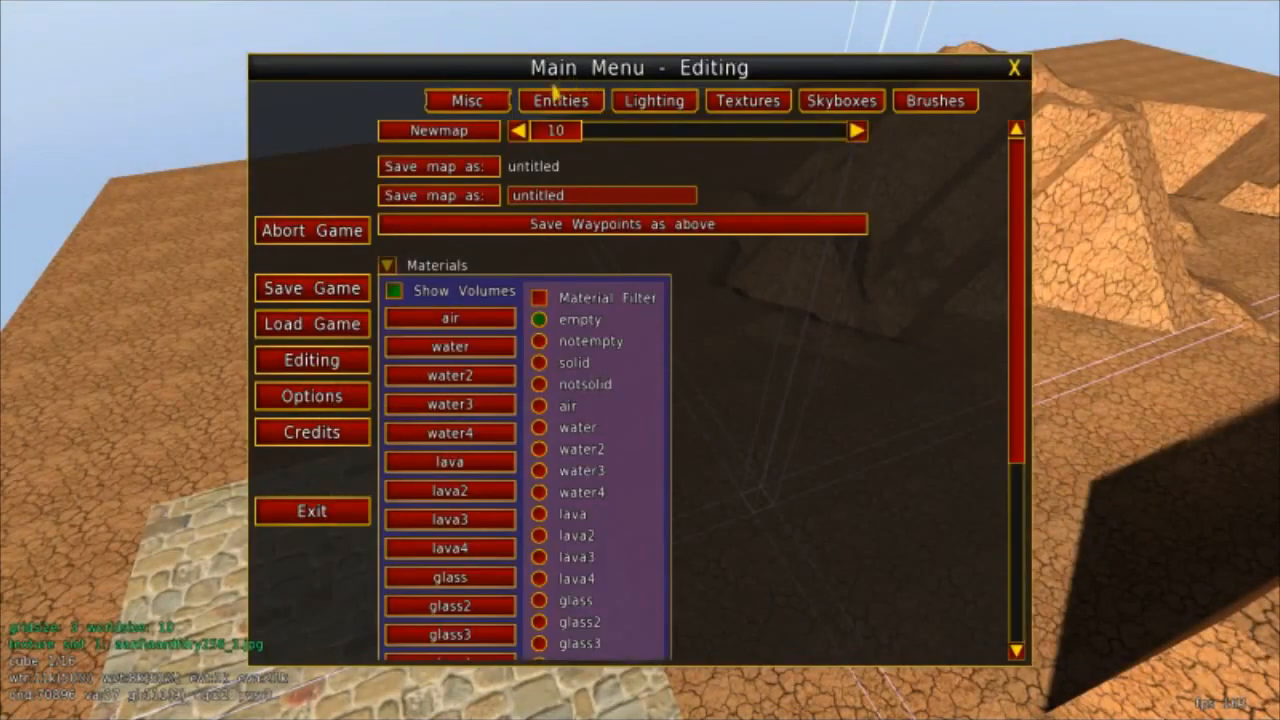
{"action": "left_click", "coordinate": [560, 100]}
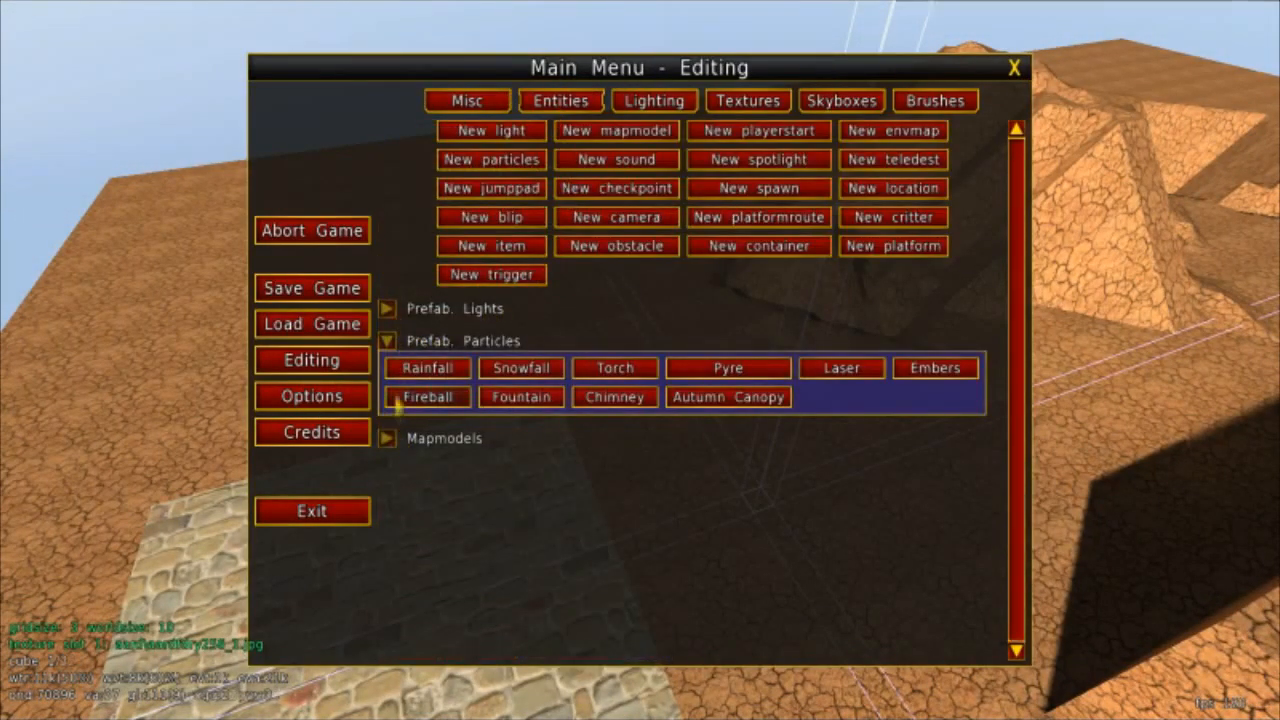
{"action": "left_click", "coordinate": [388, 438]}
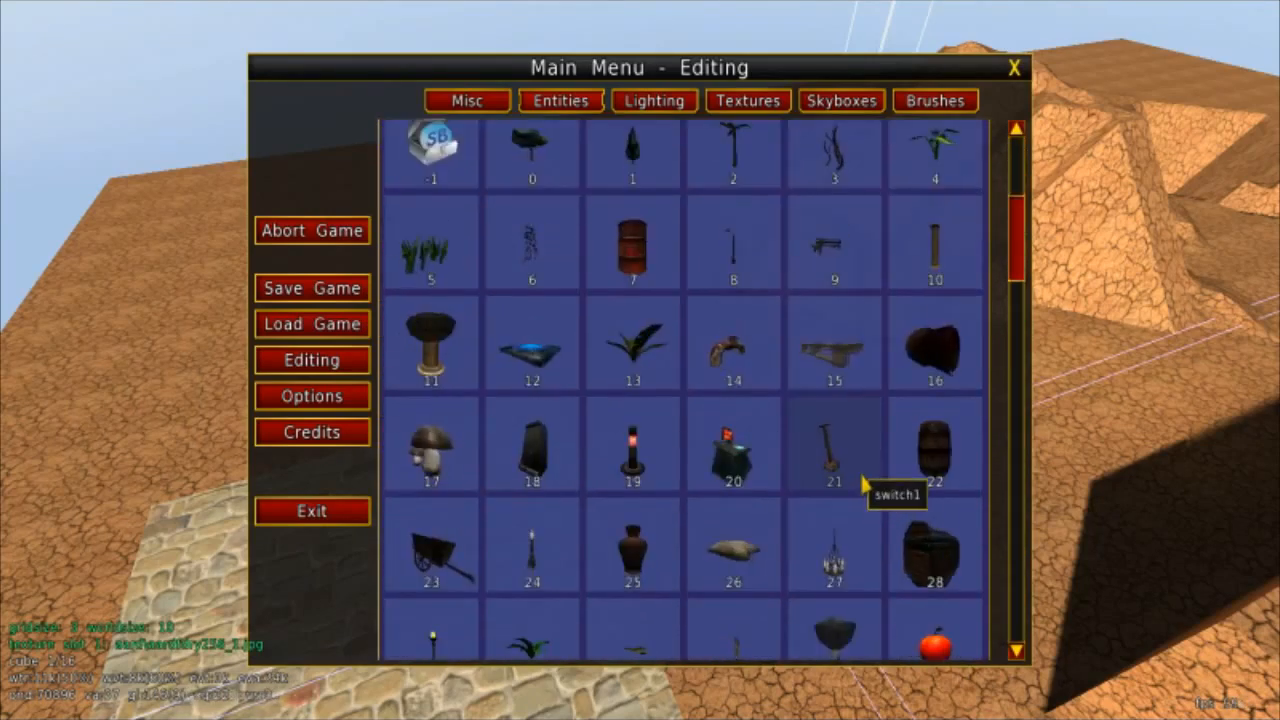
{"action": "scroll", "scroll_direction": "down", "scroll_amount": 3}
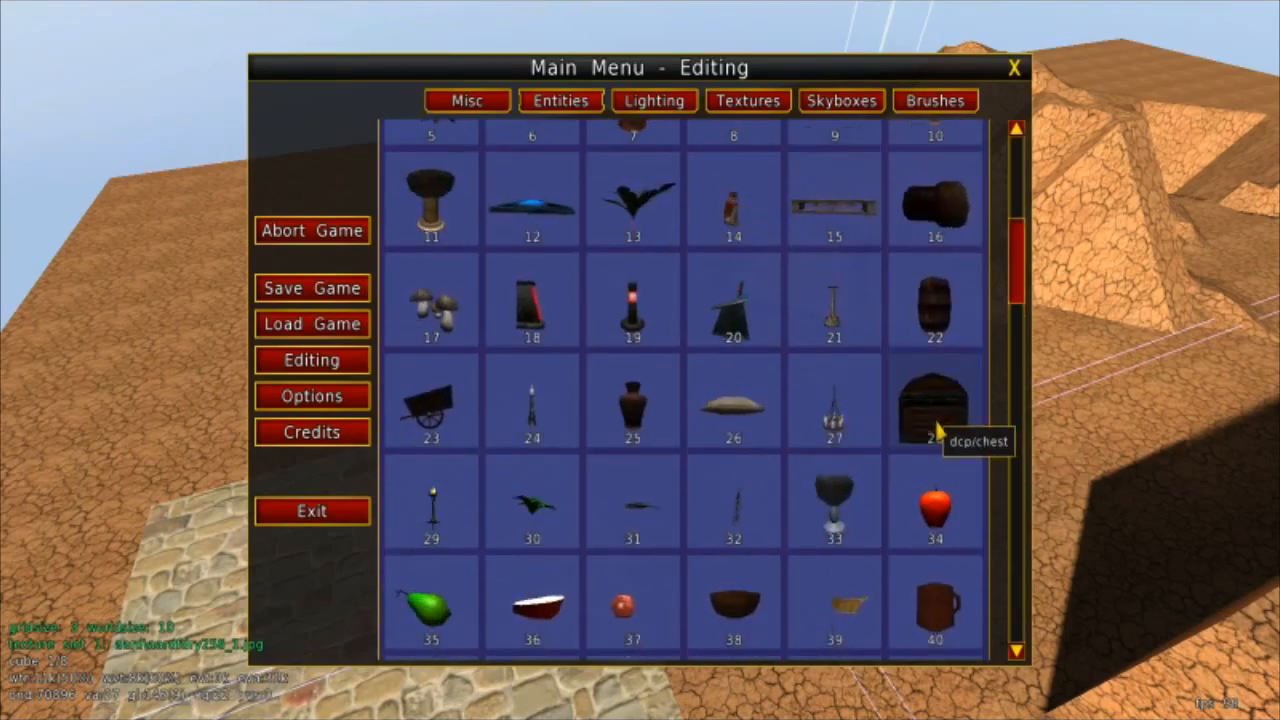
{"action": "left_click", "coordinate": [932, 410]}
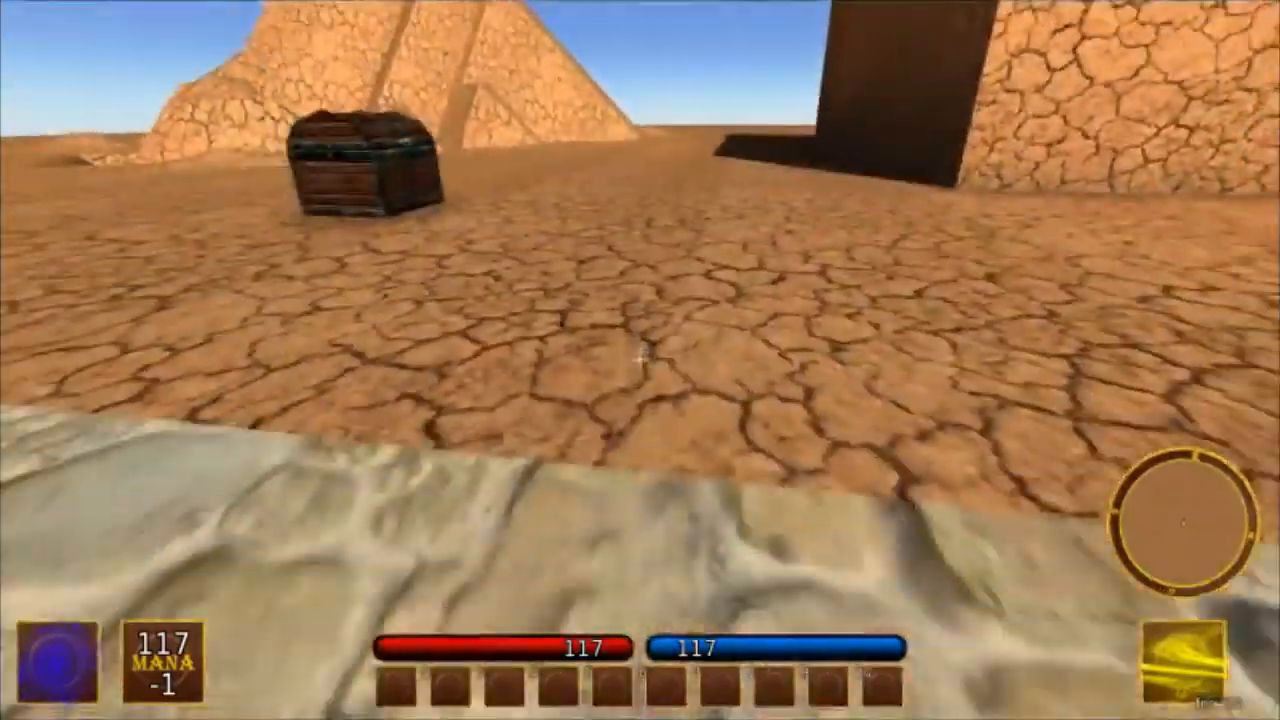
{"action": "mouse_move", "coordinate": [640, 360]}
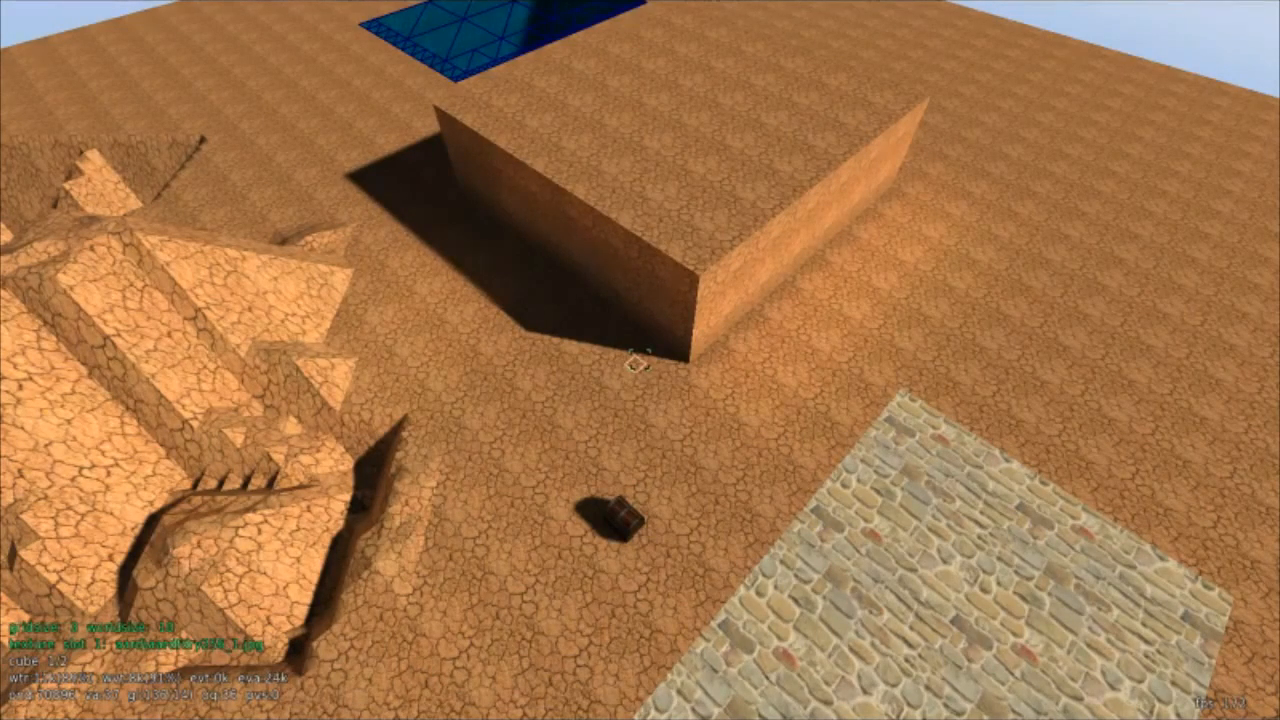
Step: Add the Rainfall prefab particle from Editing > Entities over the open terrain
{"action": "key", "text": "escape"}
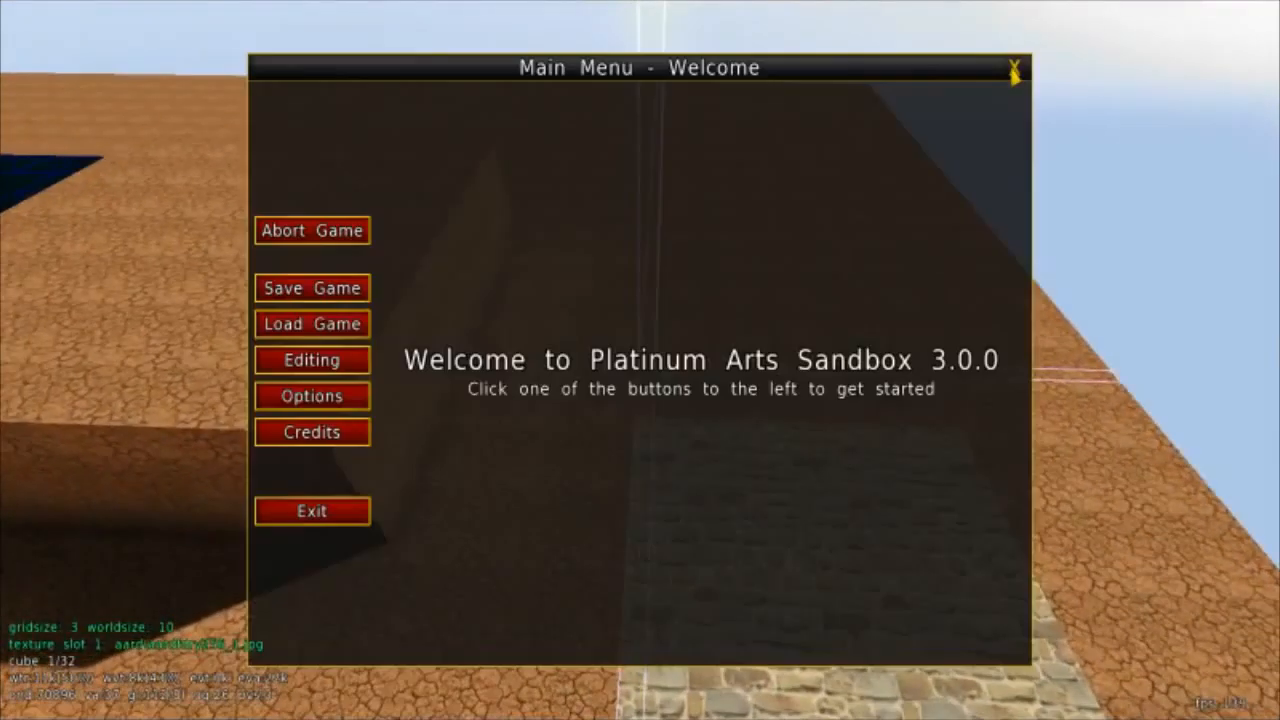
{"action": "left_click", "coordinate": [312, 360]}
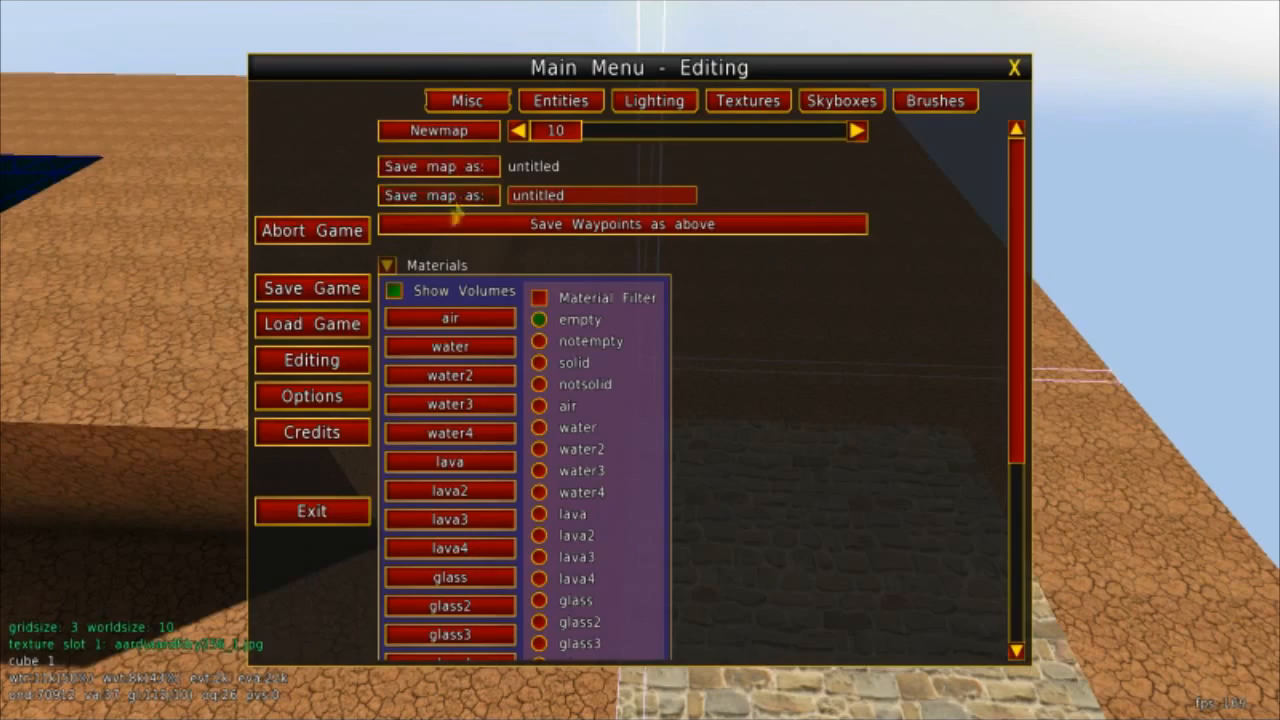
{"action": "left_click", "coordinate": [560, 100]}
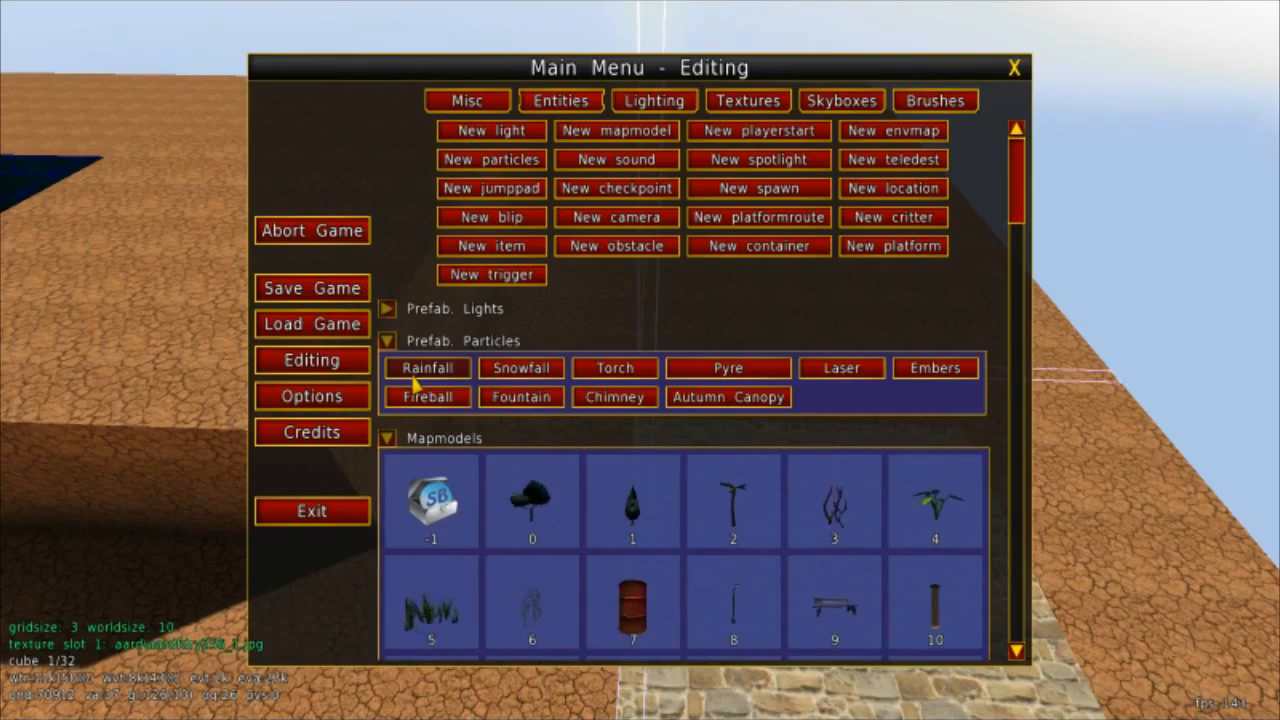
{"action": "left_click", "coordinate": [426, 368]}
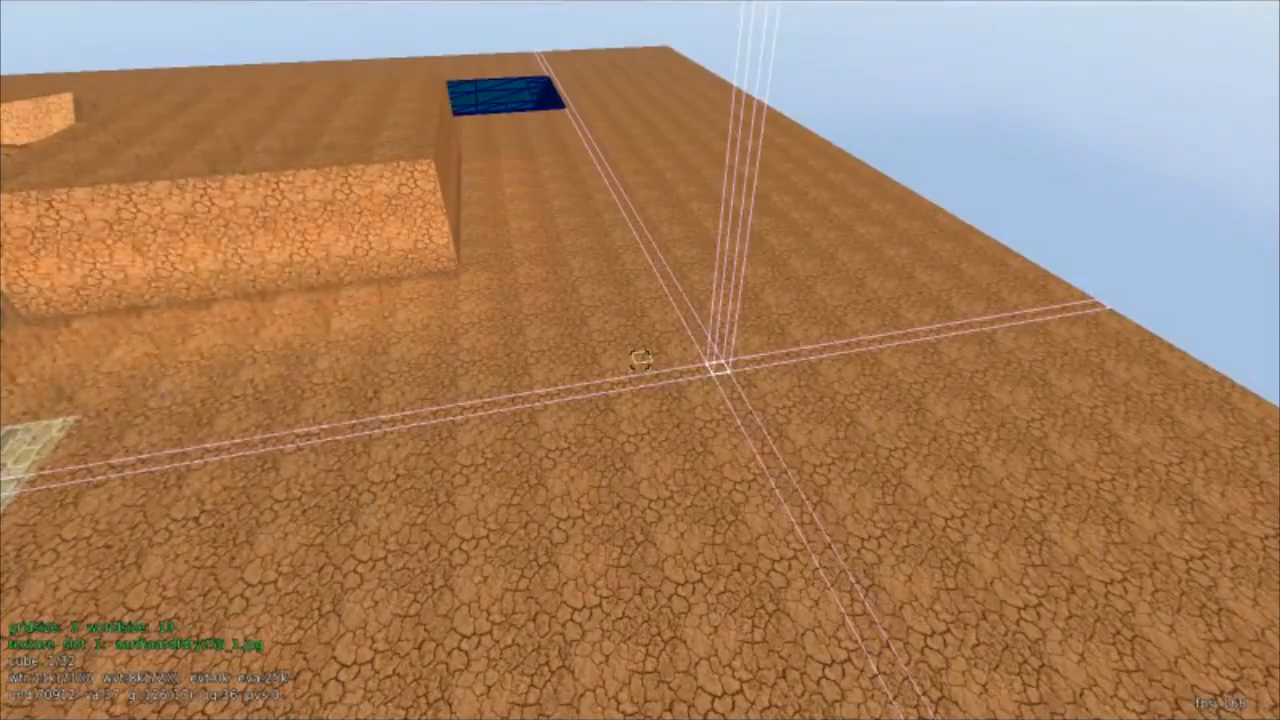
Step: Collapse Mapmodels, then add the Snowfall particle and the torch fire prefab to the map
{"action": "key", "text": "Escape"}
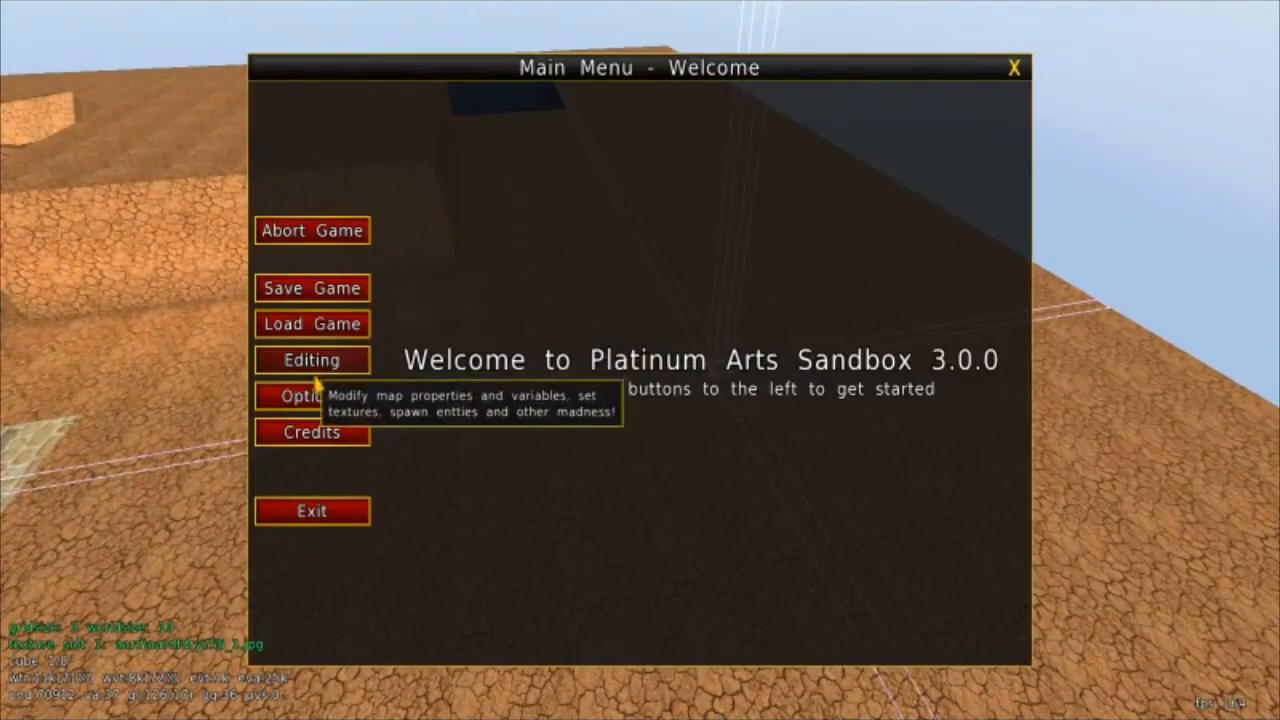
{"action": "left_click", "coordinate": [312, 360]}
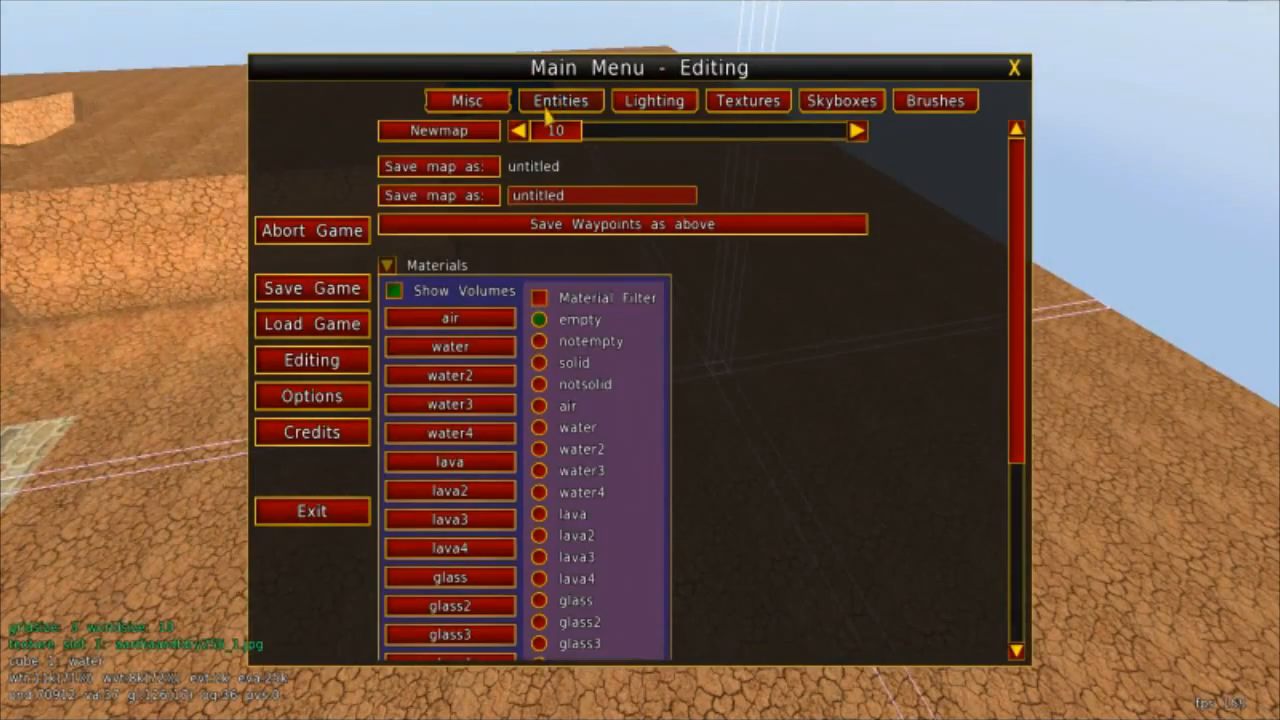
{"action": "left_click", "coordinate": [560, 100]}
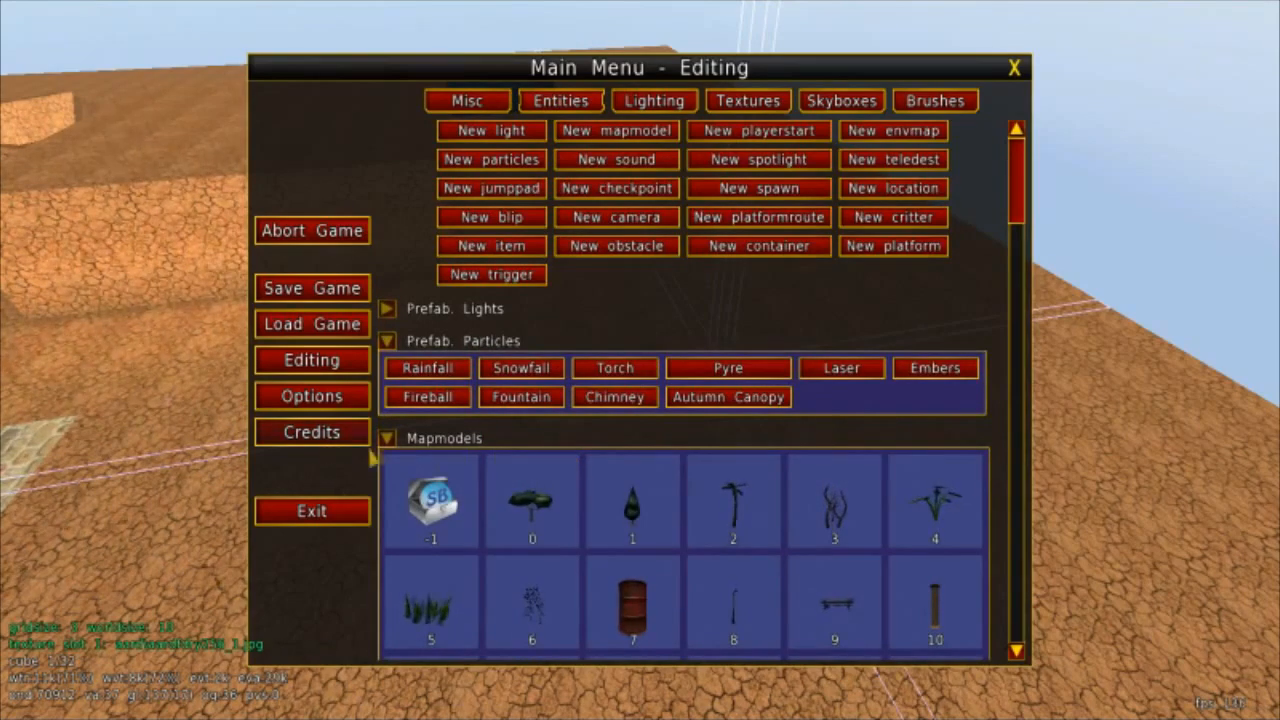
{"action": "left_click", "coordinate": [388, 438]}
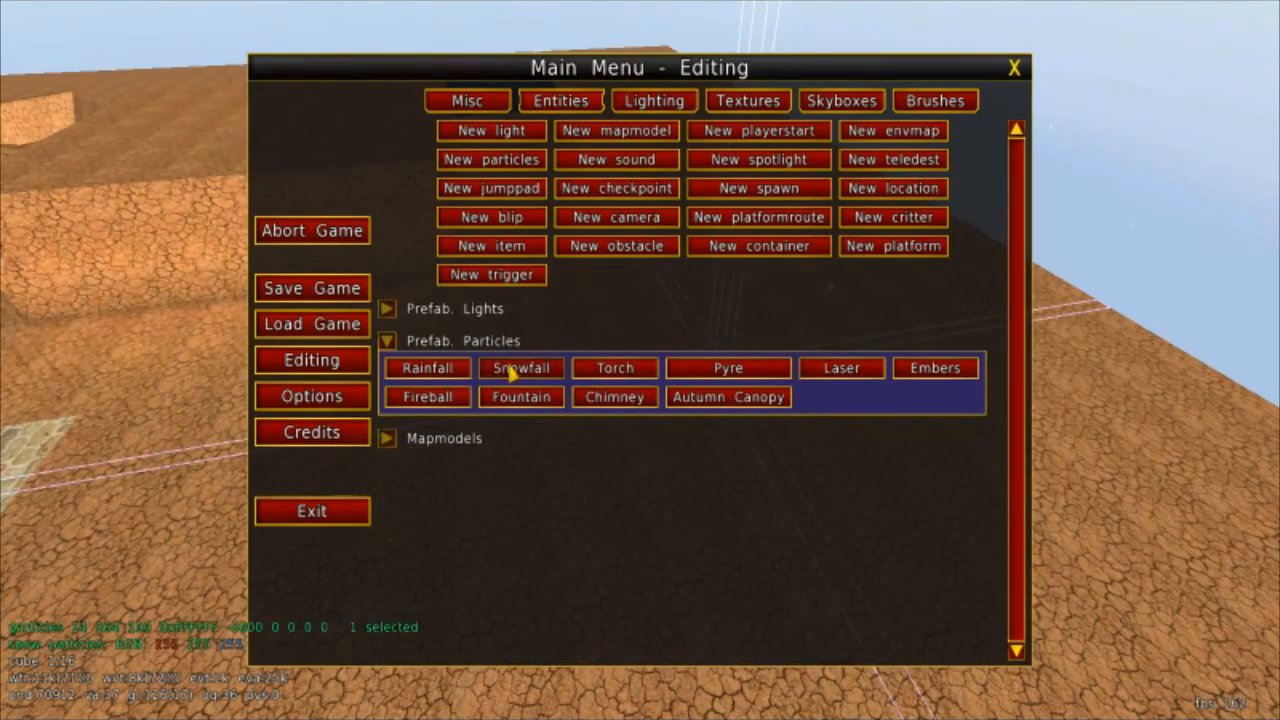
{"action": "left_click", "coordinate": [728, 368]}
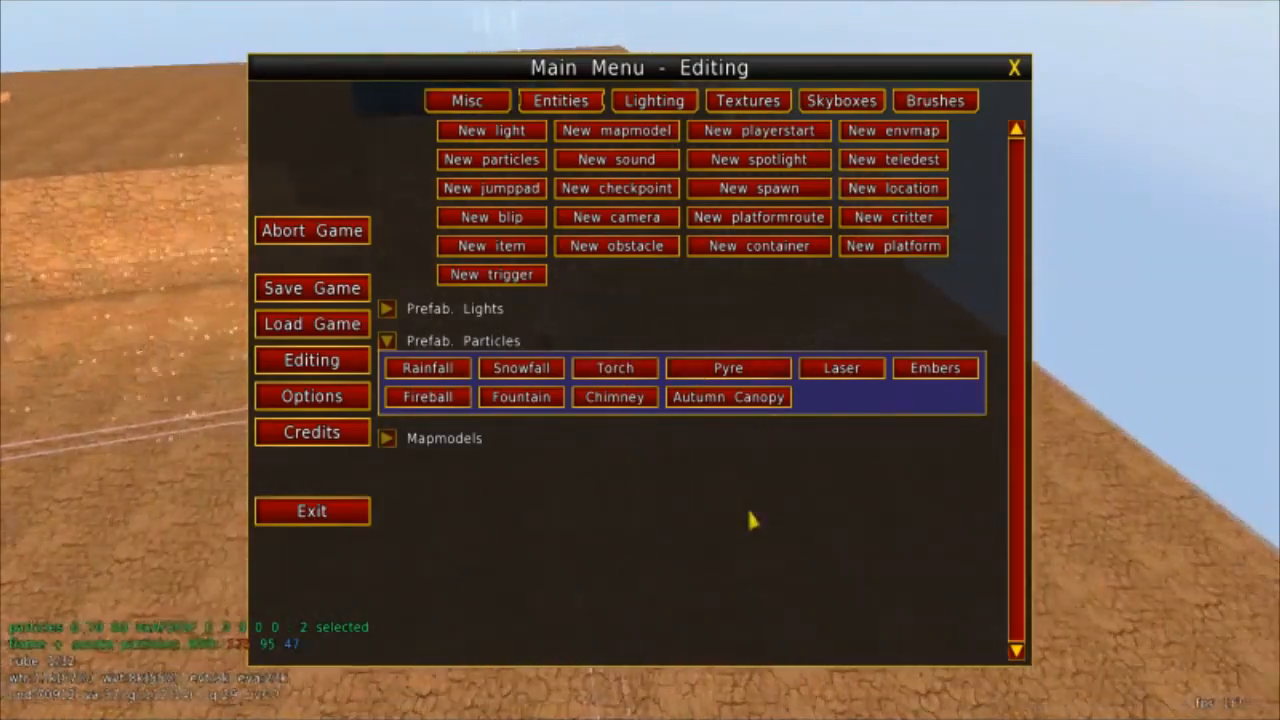
{"action": "left_click", "coordinate": [728, 368]}
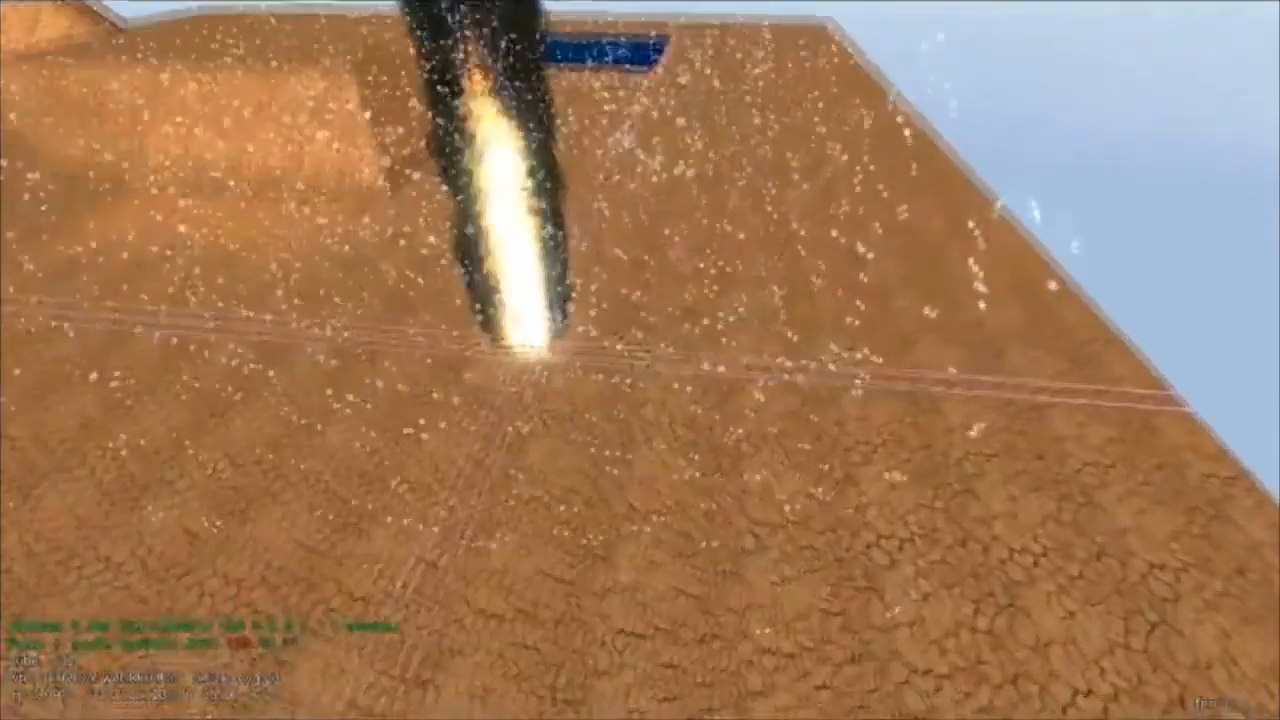
{"action": "key", "text": "Escape"}
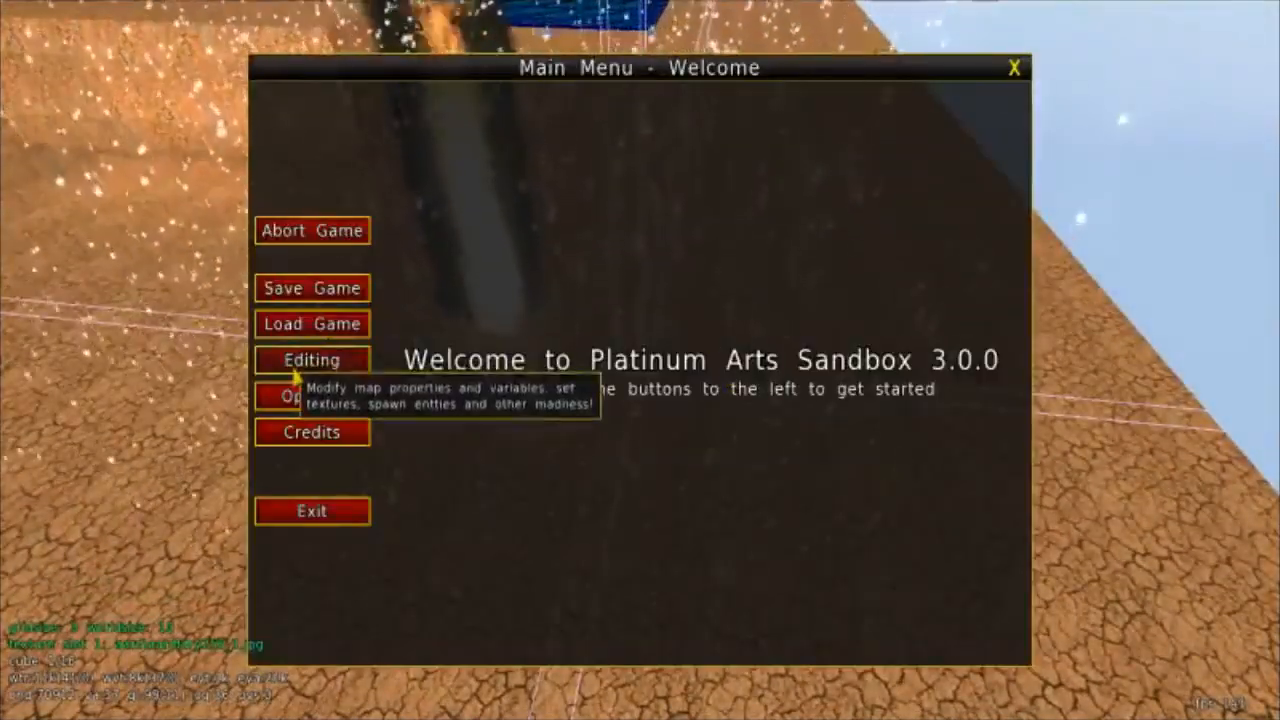
{"action": "left_click", "coordinate": [312, 360]}
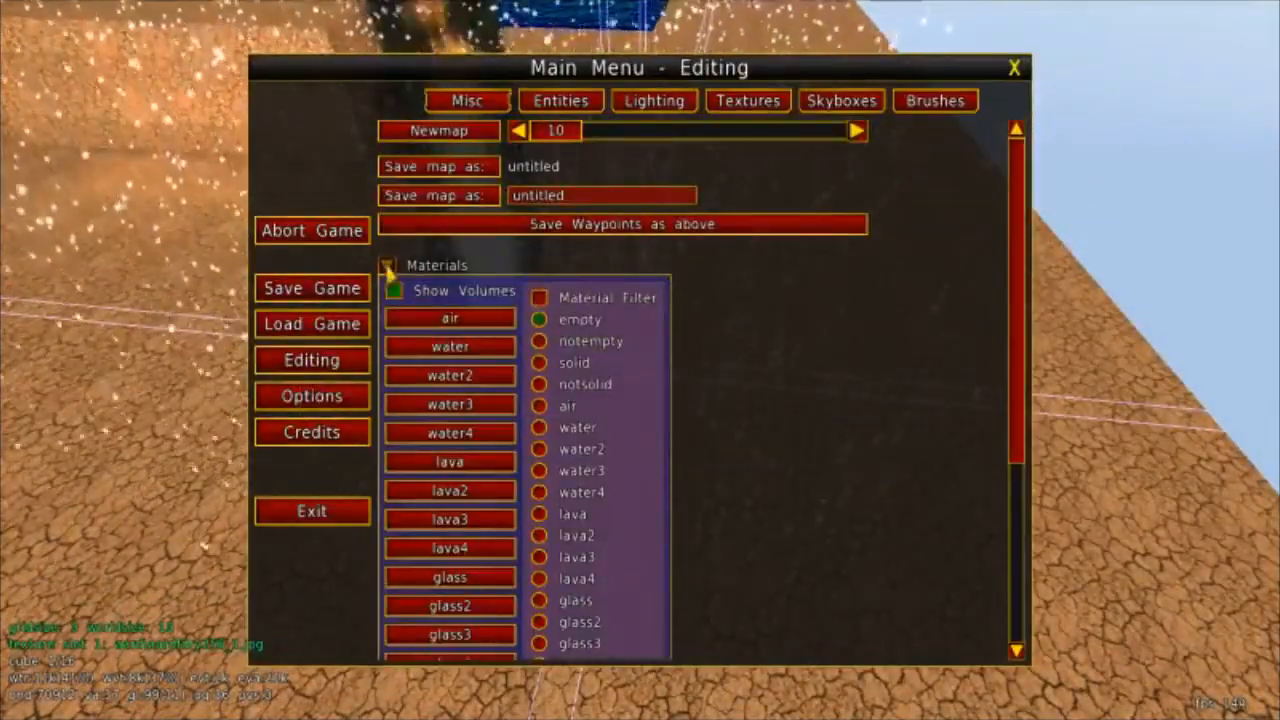
{"action": "left_click", "coordinate": [560, 100]}
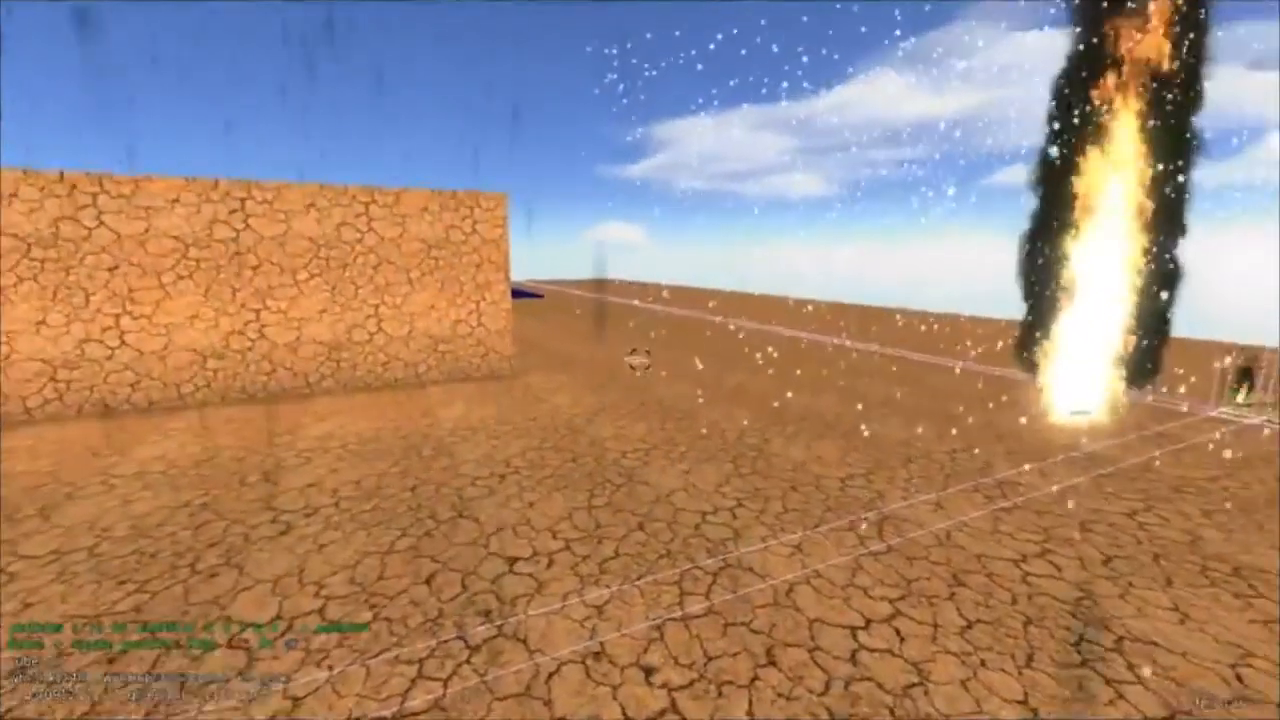
{"action": "mouse_move", "coordinate": [640, 360]}
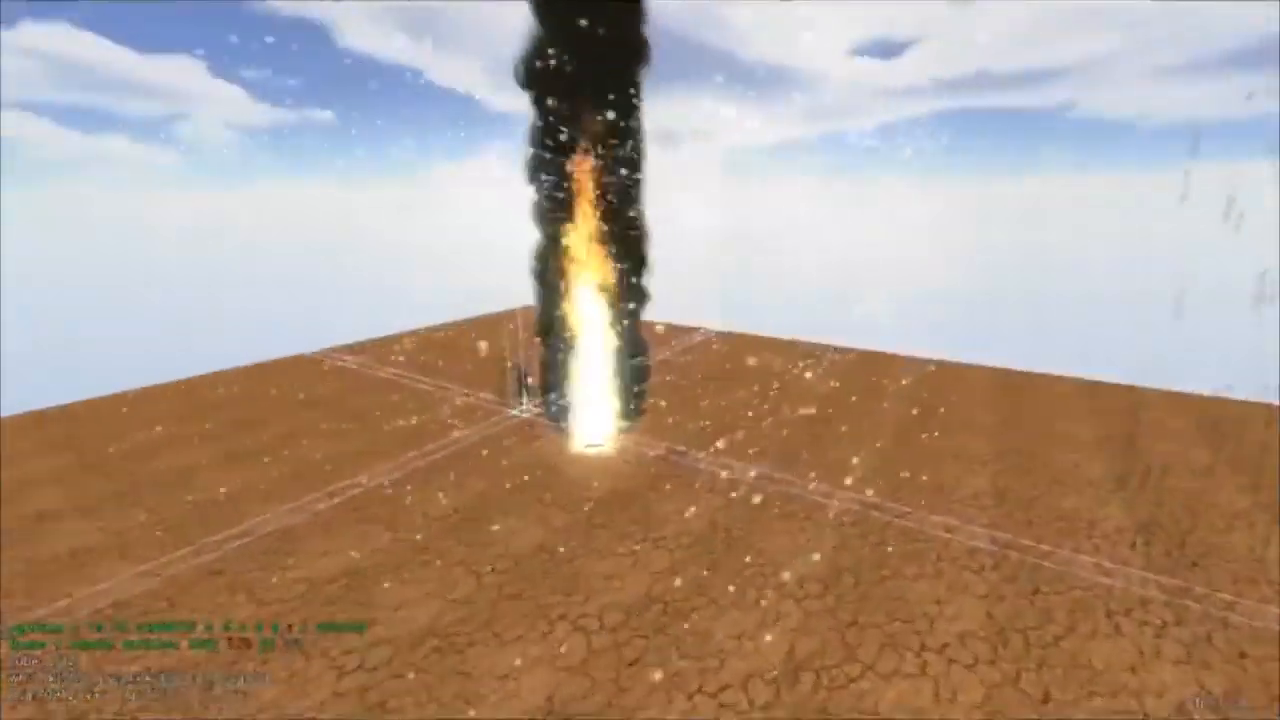
{"action": "mouse_move", "coordinate": [640, 360]}
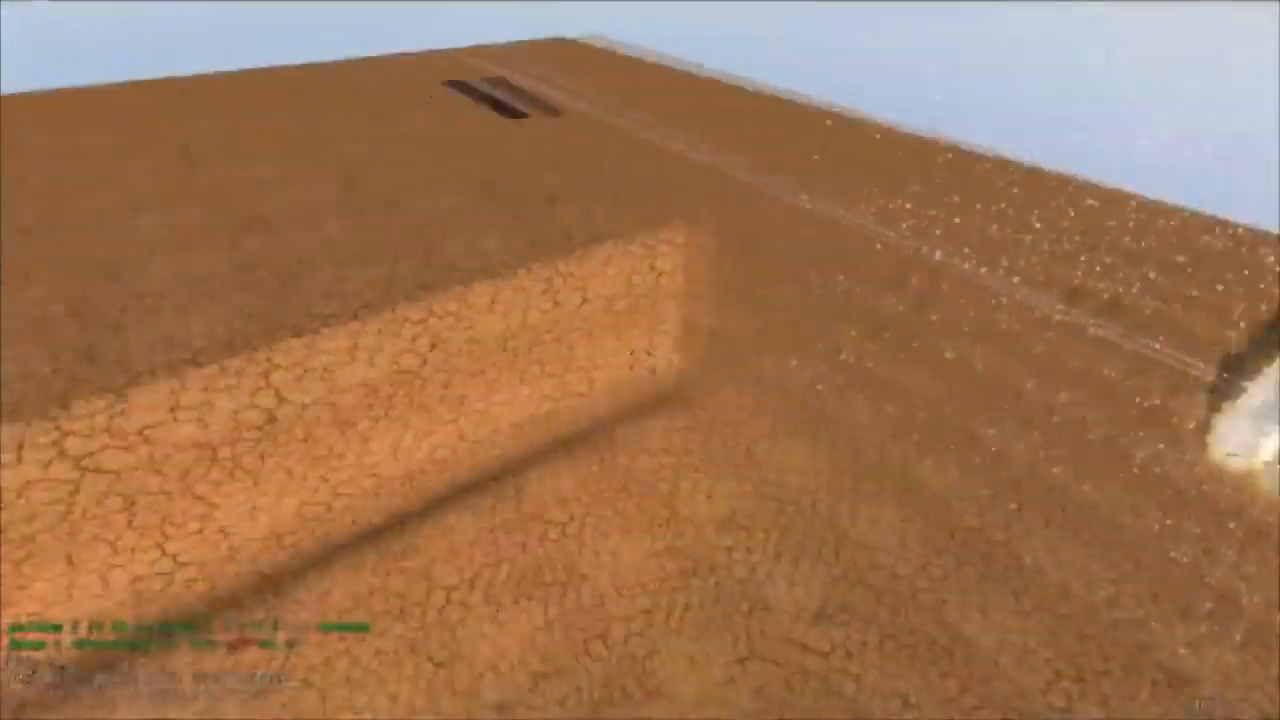